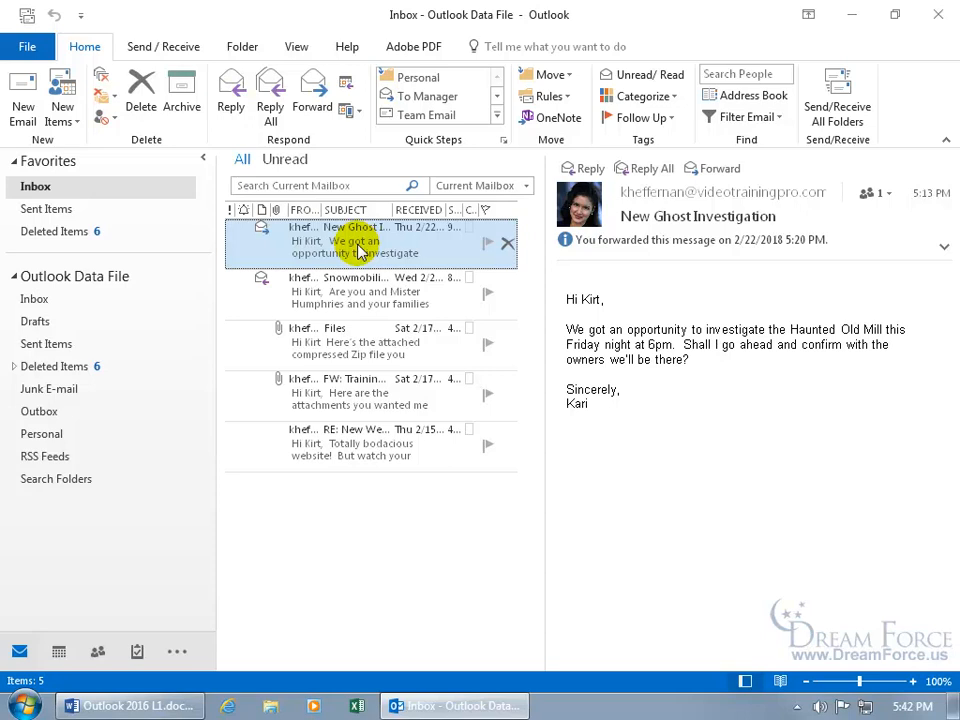
- Open the New Ghost Investigation message in its own window and show its print preview from File
right_click(344, 244)
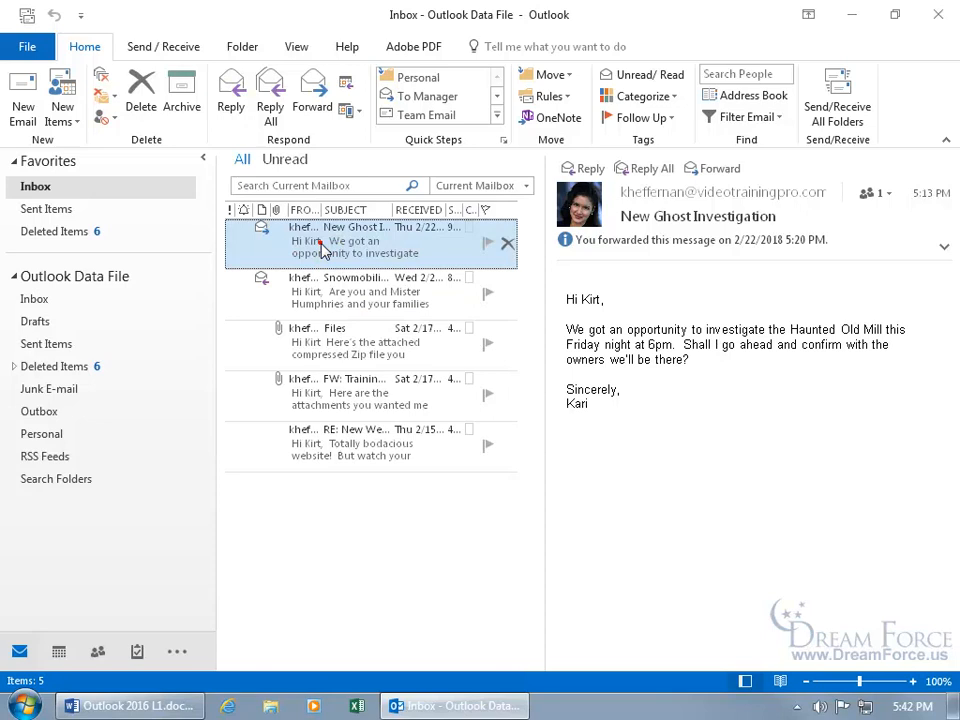
double_click(350, 240)
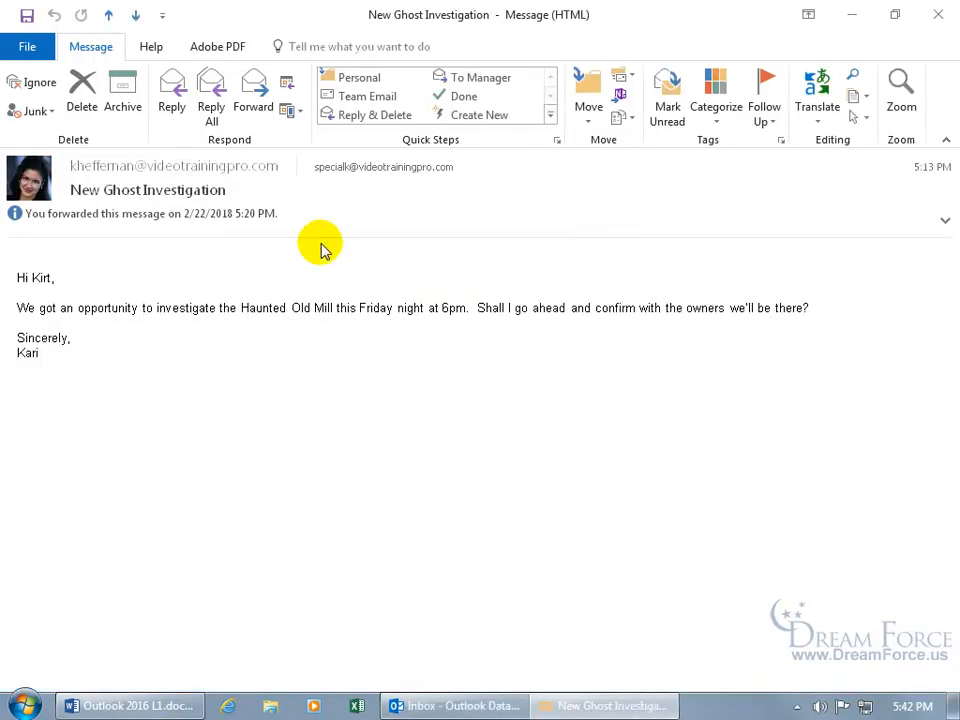
left_click(28, 46)
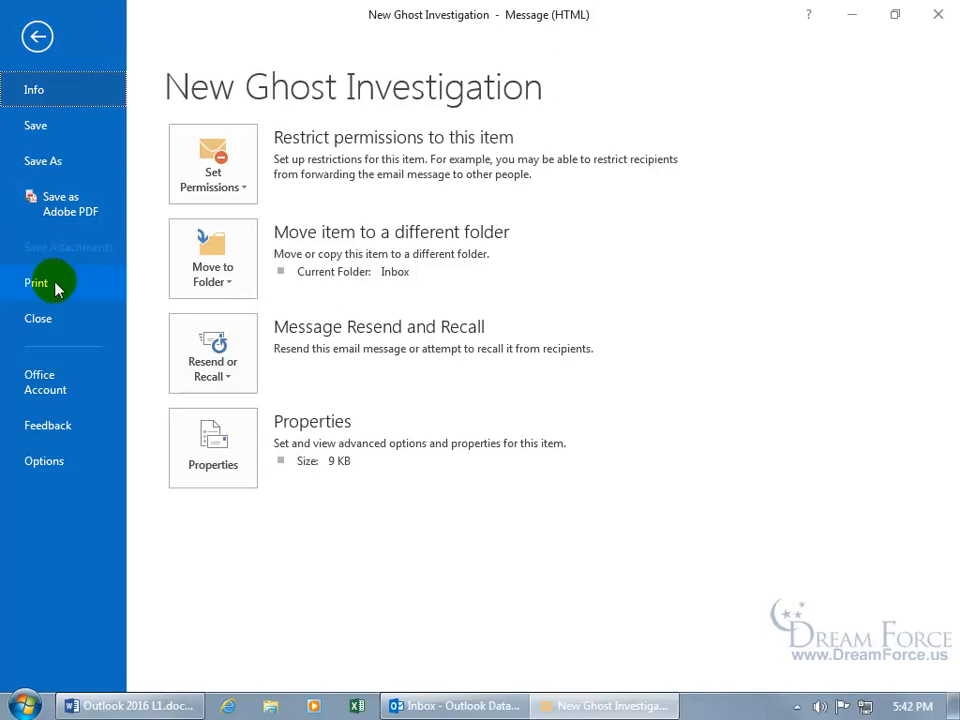
left_click(36, 282)
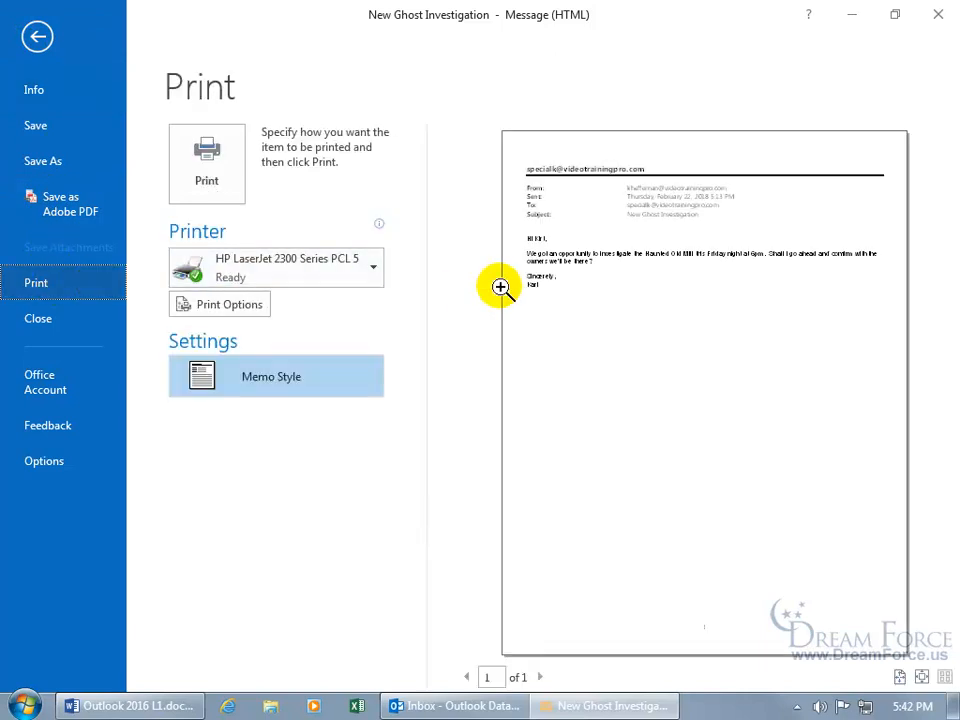
mouse_move(938, 16)
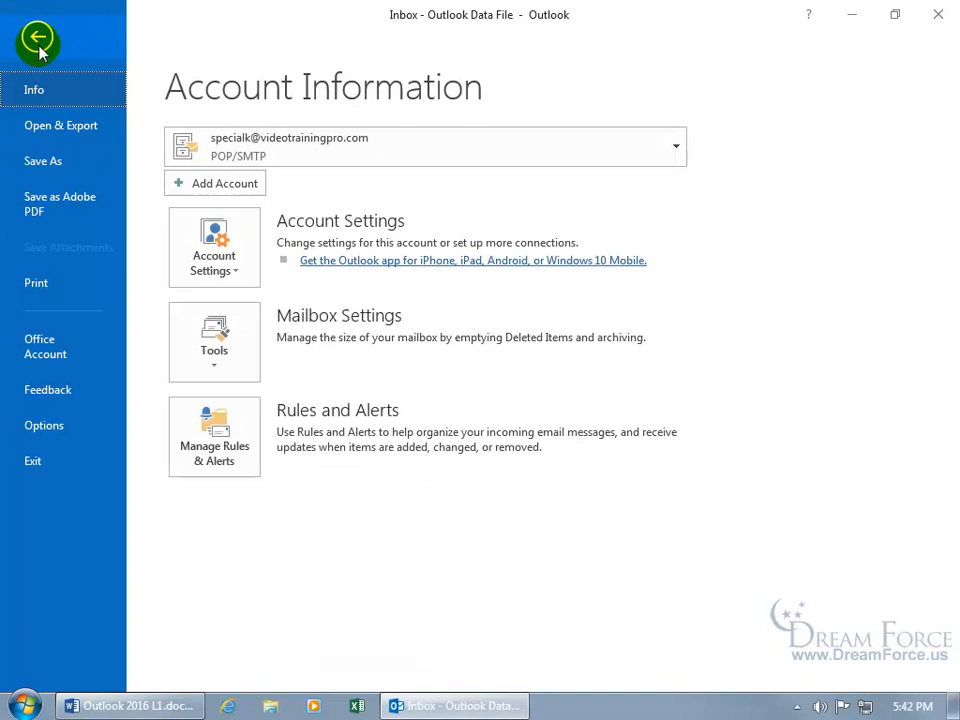
- Show the Memo Style print preview from the main window, zooming in, back out, and to actual size
left_click(36, 284)
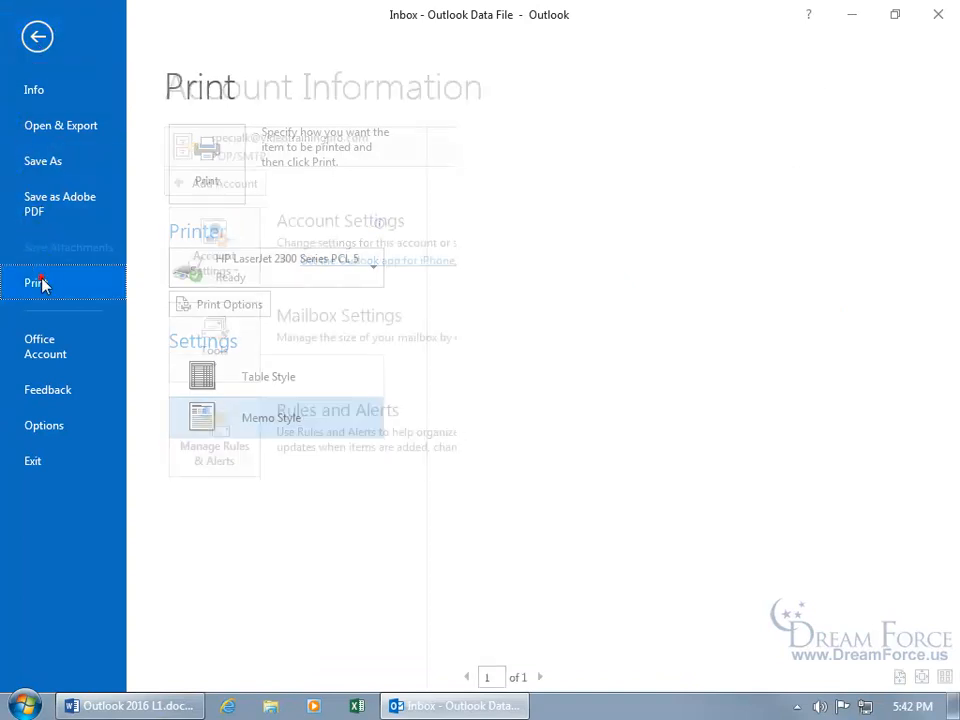
left_click(36, 284)
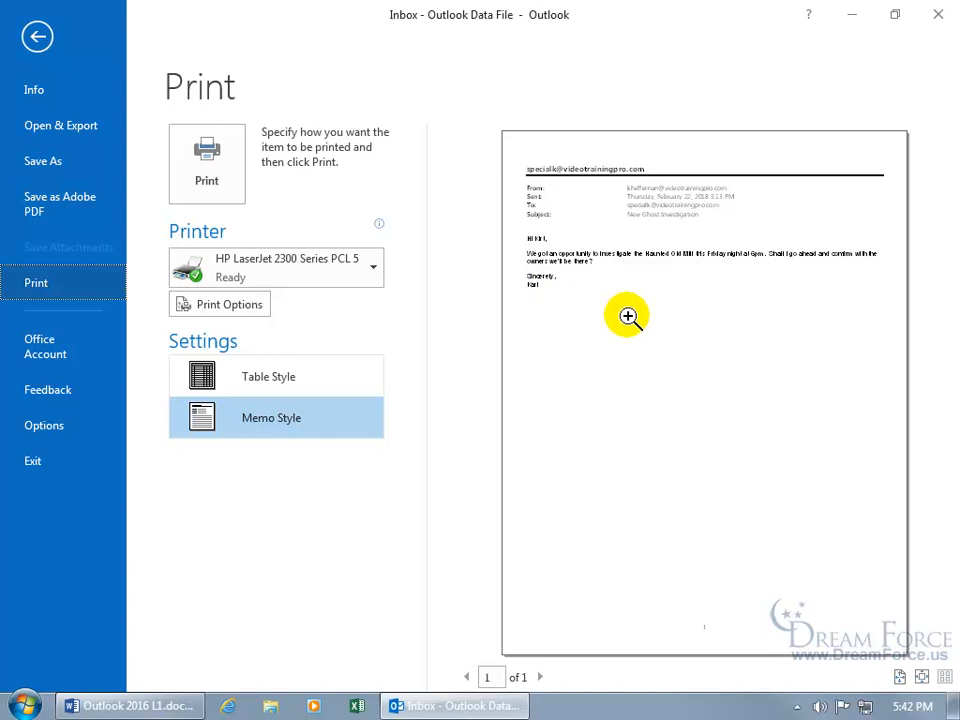
mouse_move(644, 236)
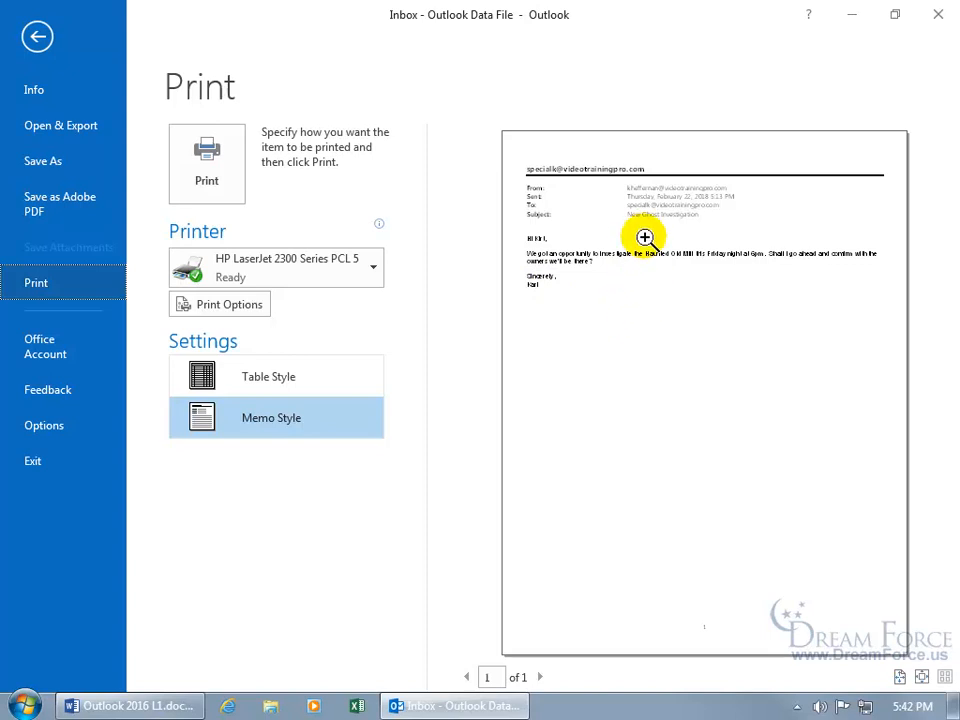
left_click(644, 236)
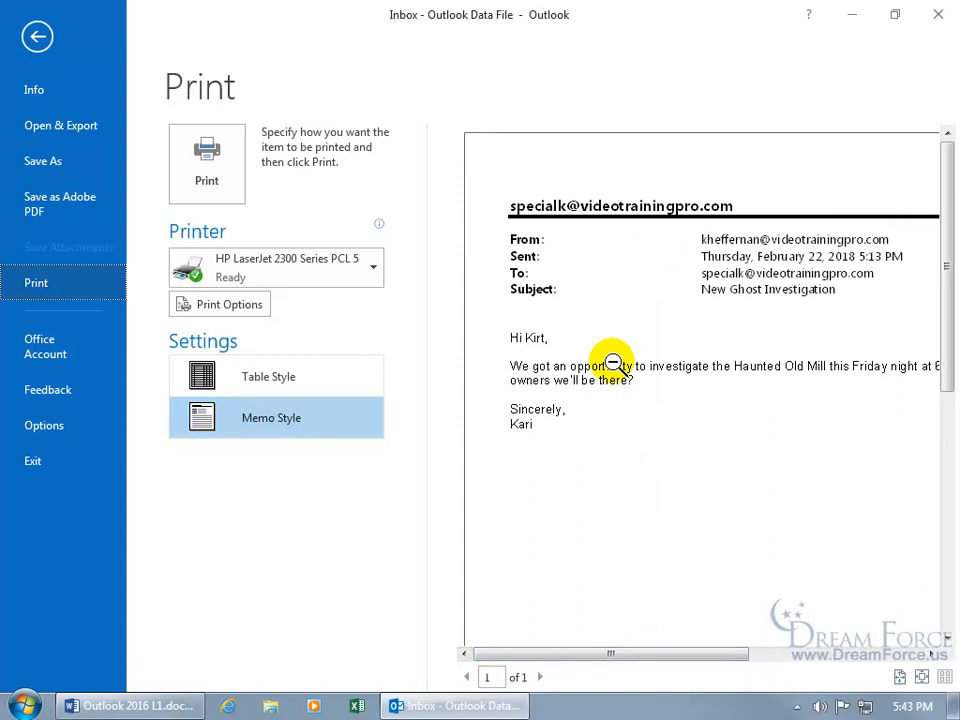
left_click(612, 362)
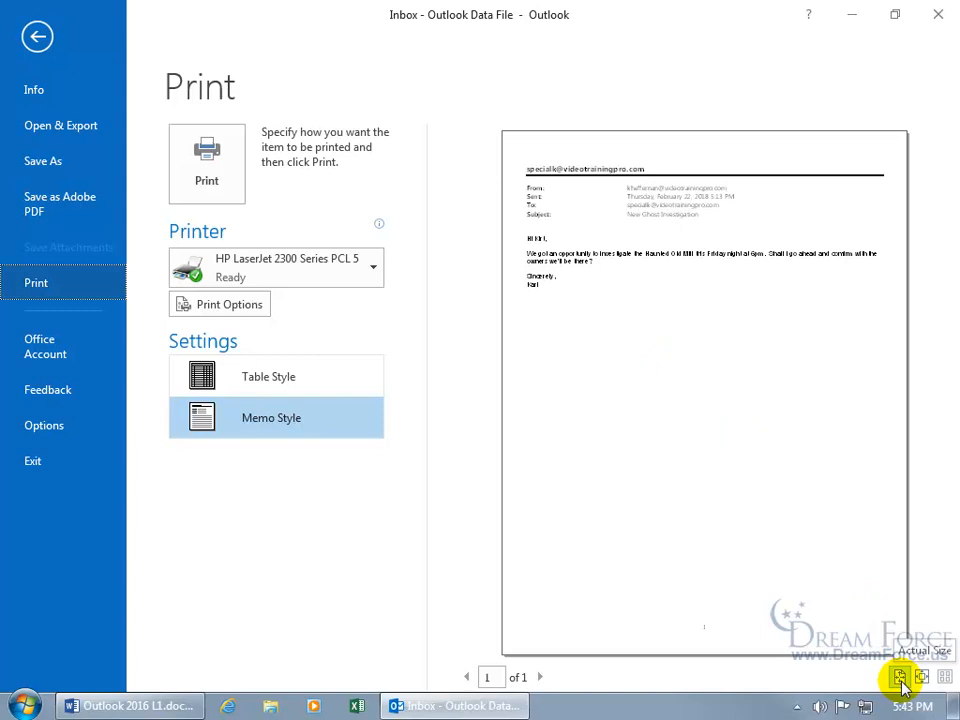
left_click(900, 676)
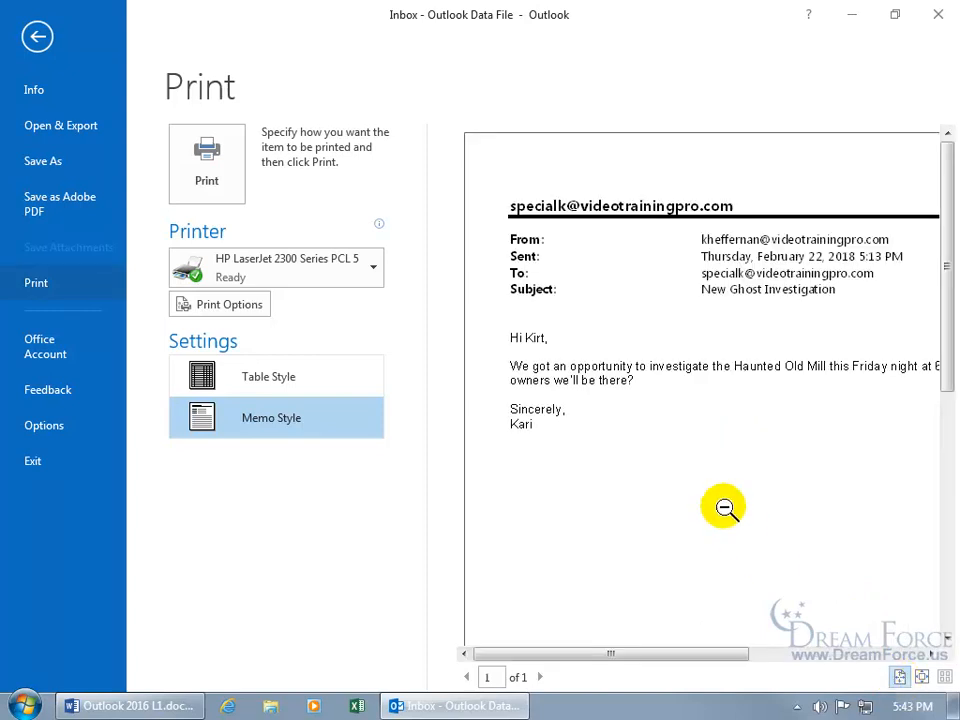
mouse_move(910, 670)
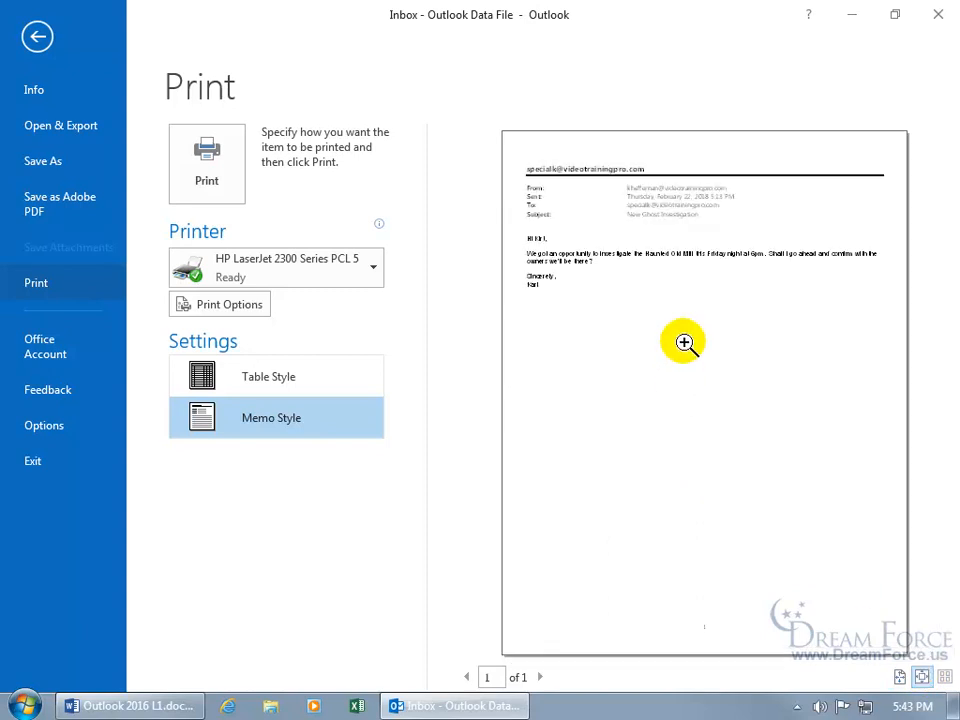
mouse_move(614, 288)
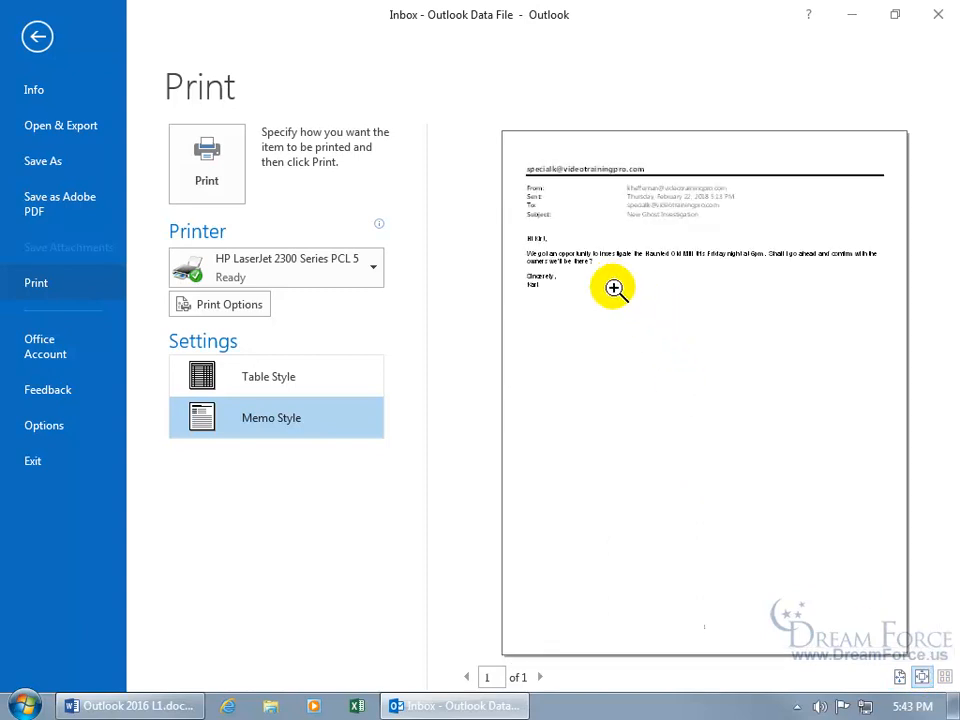
mouse_move(632, 584)
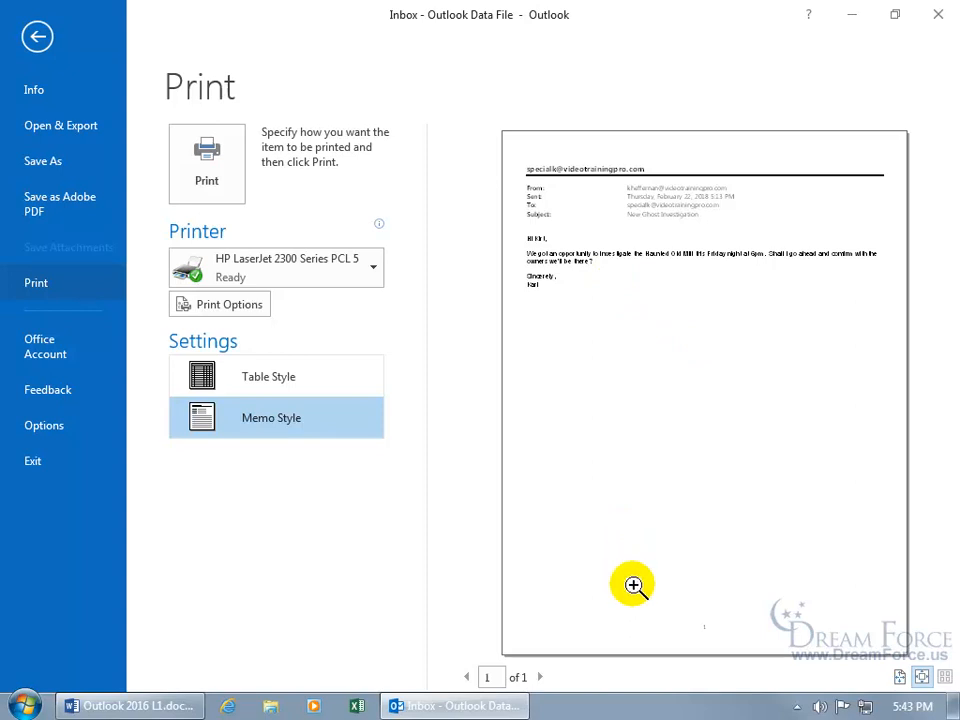
mouse_move(884, 650)
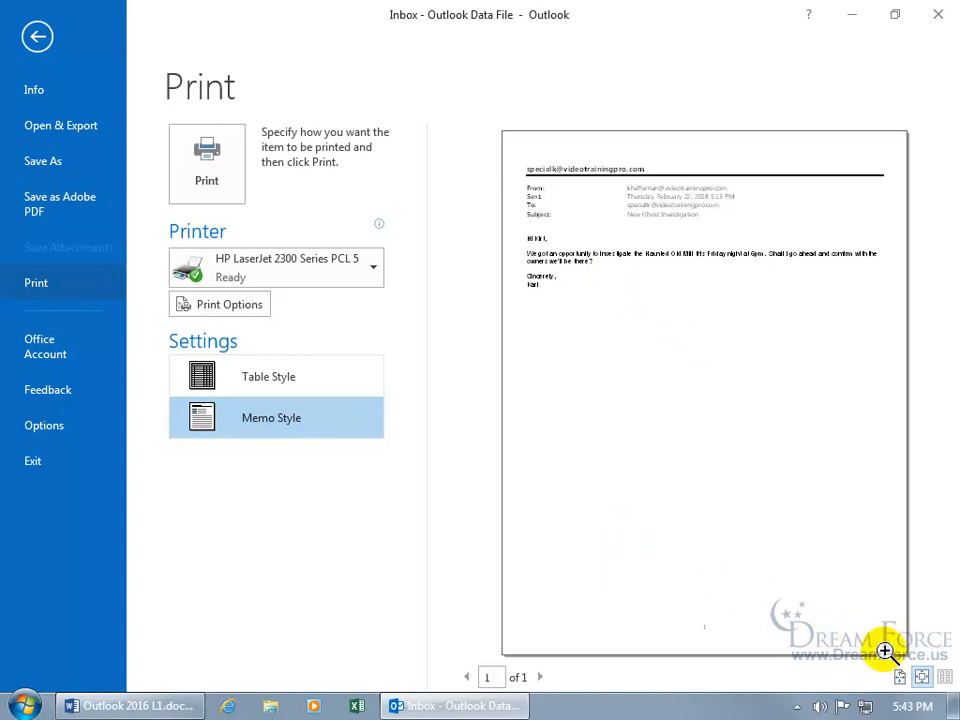
mouse_move(944, 676)
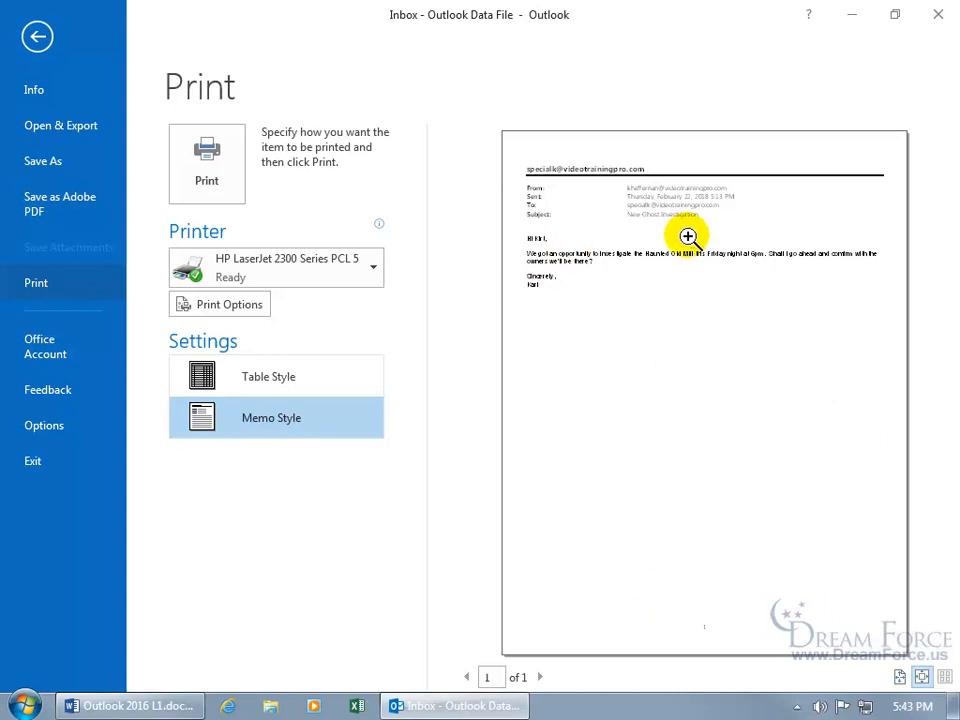
mouse_move(584, 304)
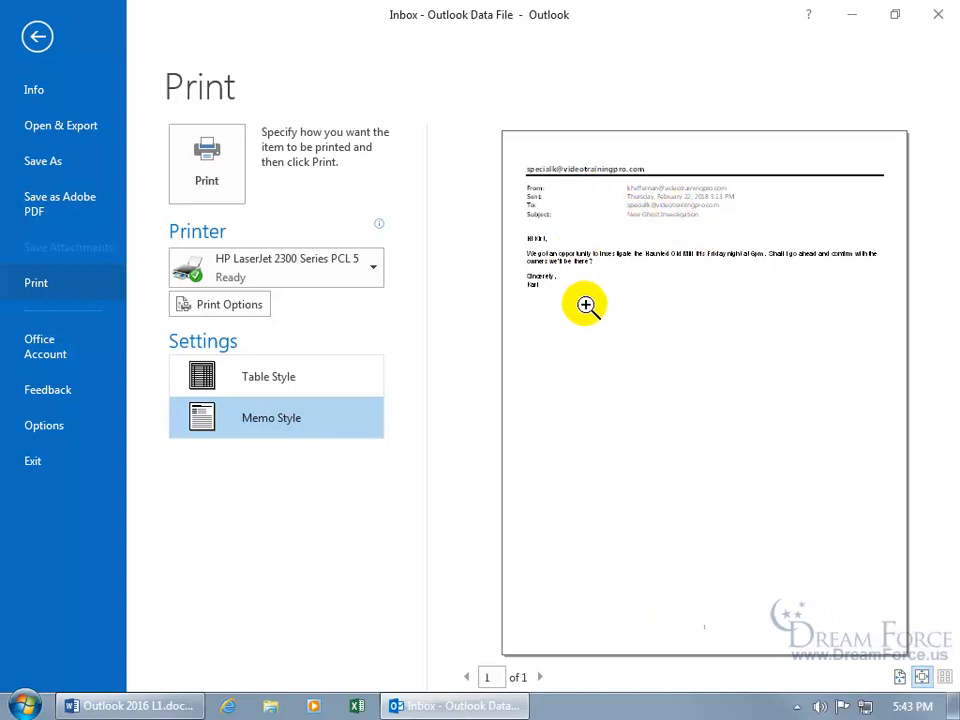
mouse_move(736, 230)
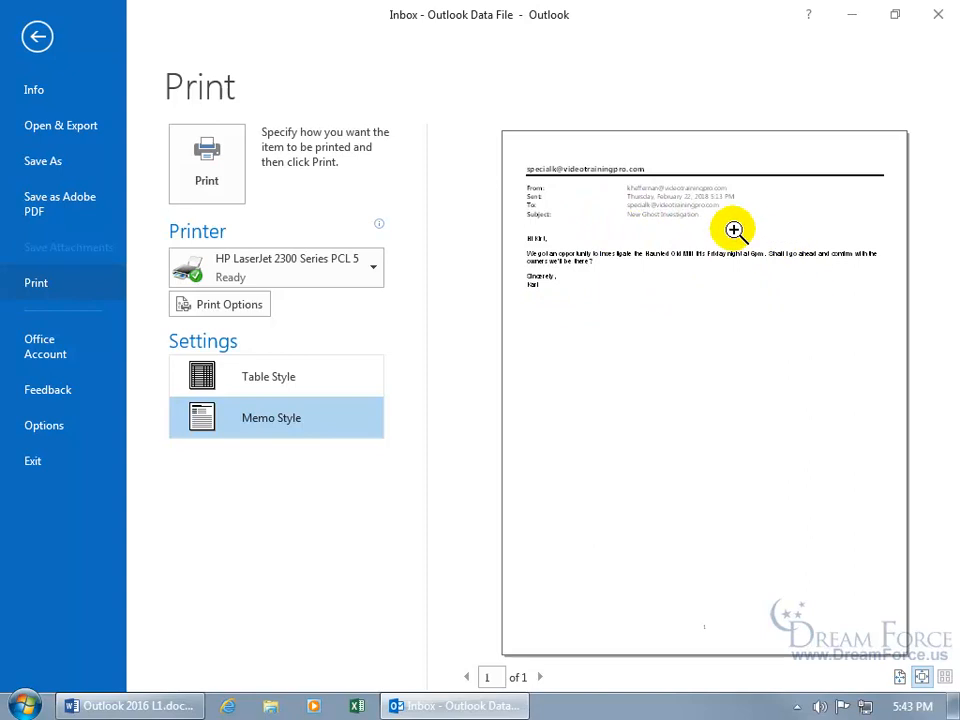
mouse_move(564, 648)
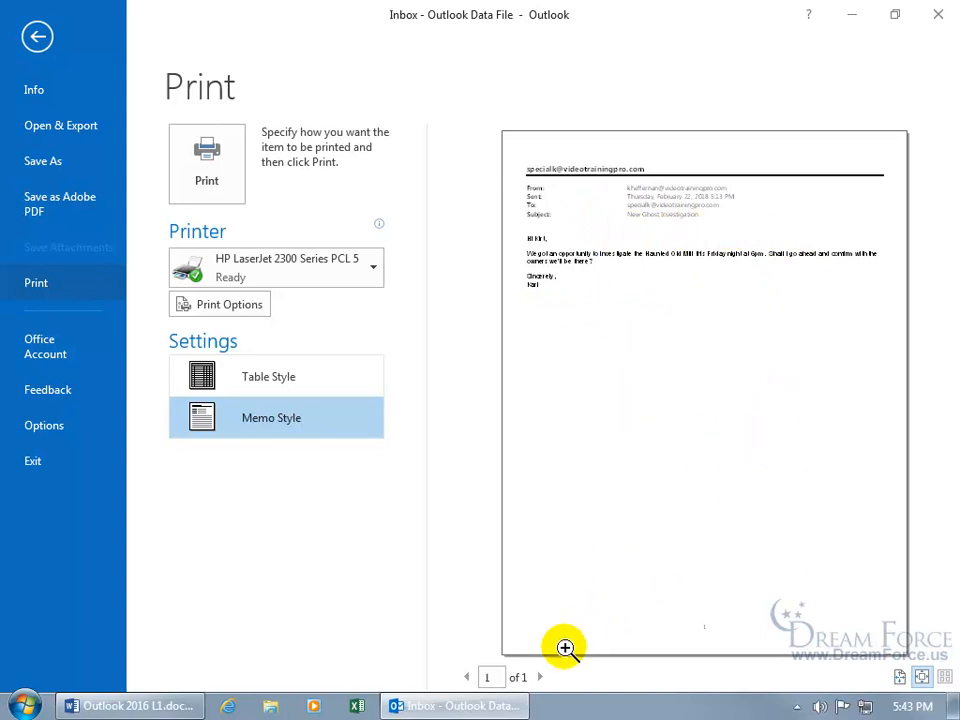
mouse_move(544, 680)
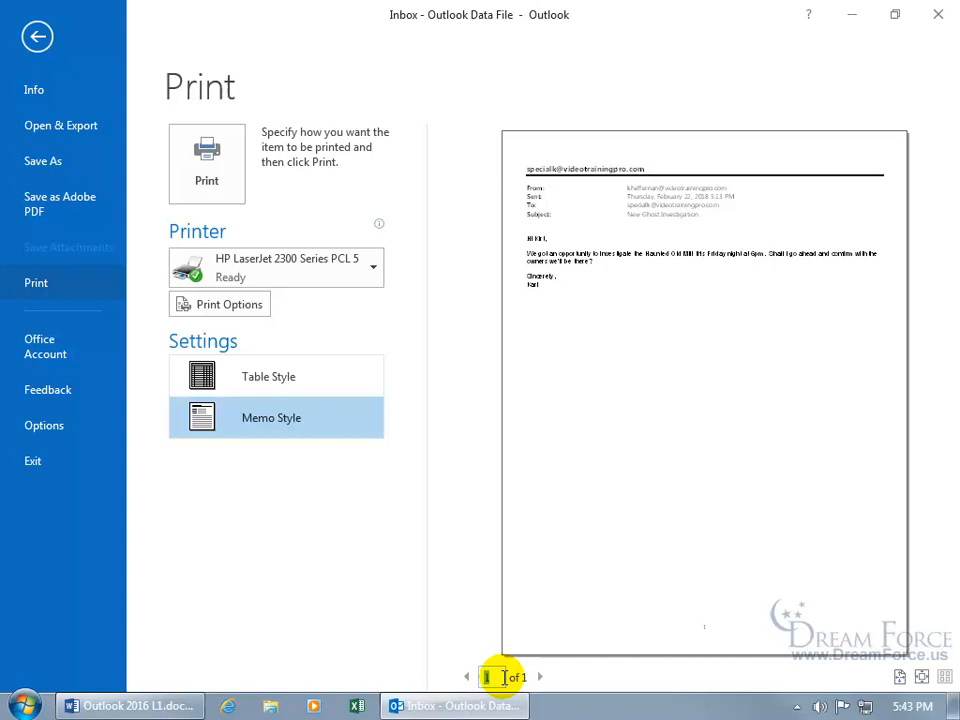
mouse_move(590, 612)
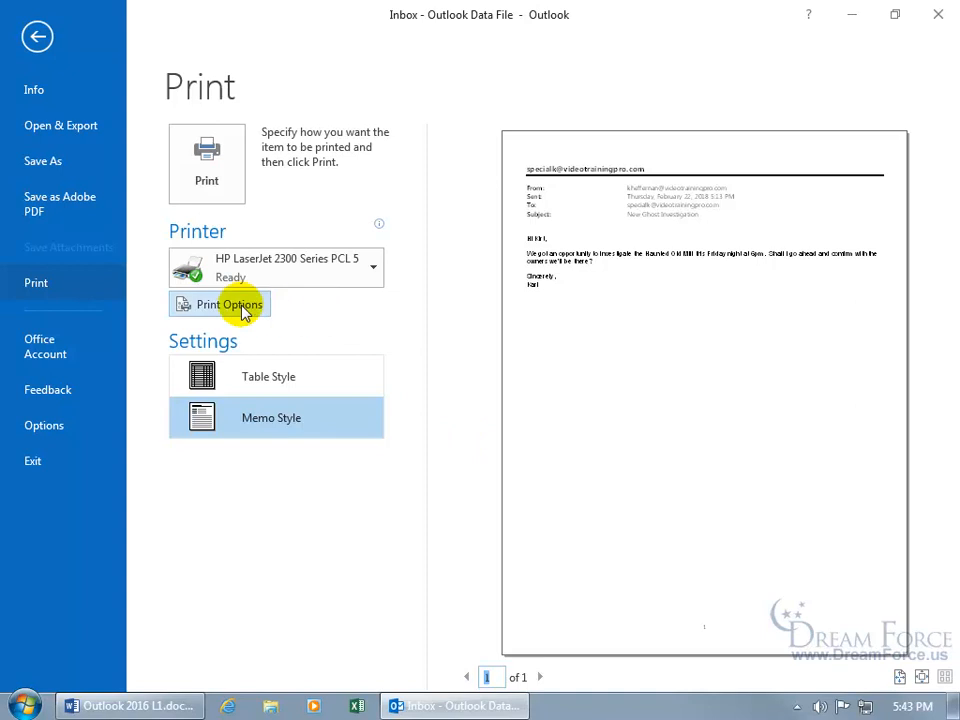
- In Print Options, keep Memo Style and set the page range to 1,3,6-8
left_click(224, 304)
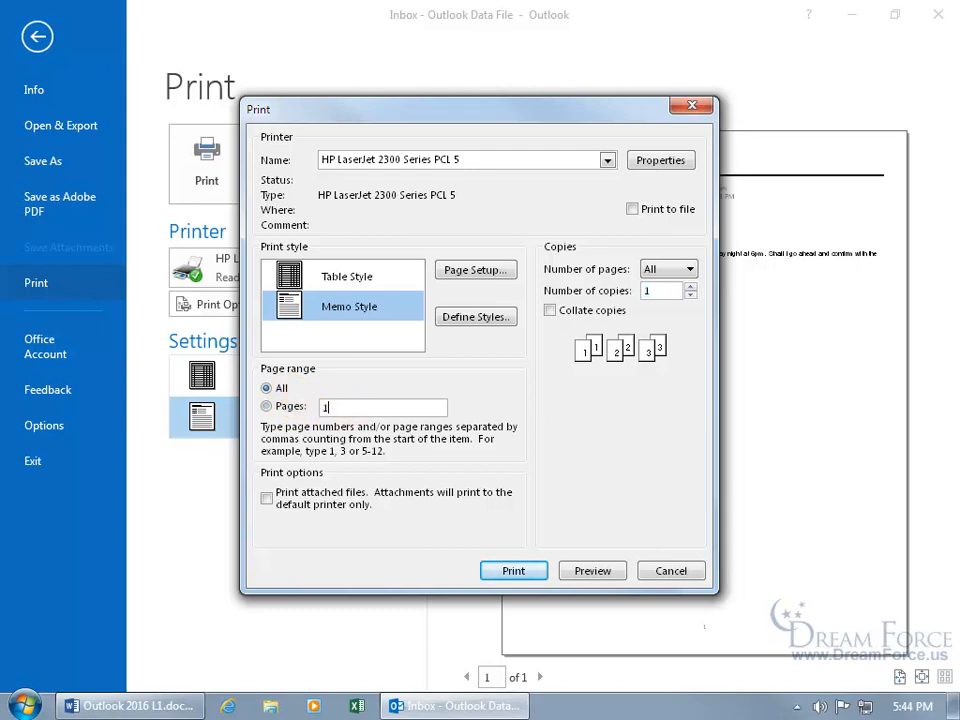
left_click(268, 406)
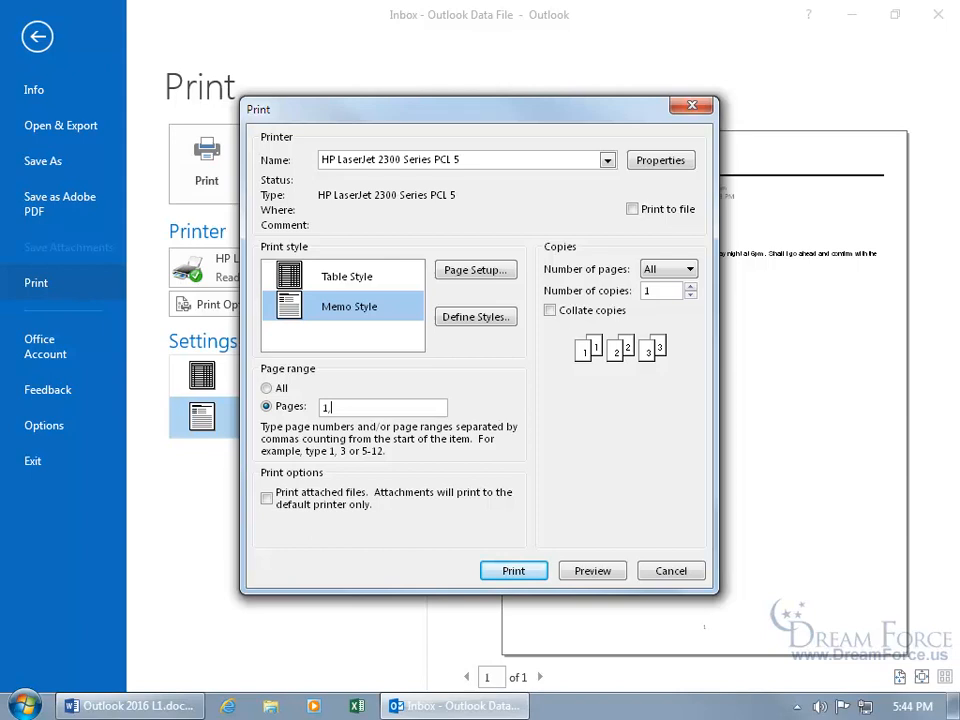
type(",3,6")
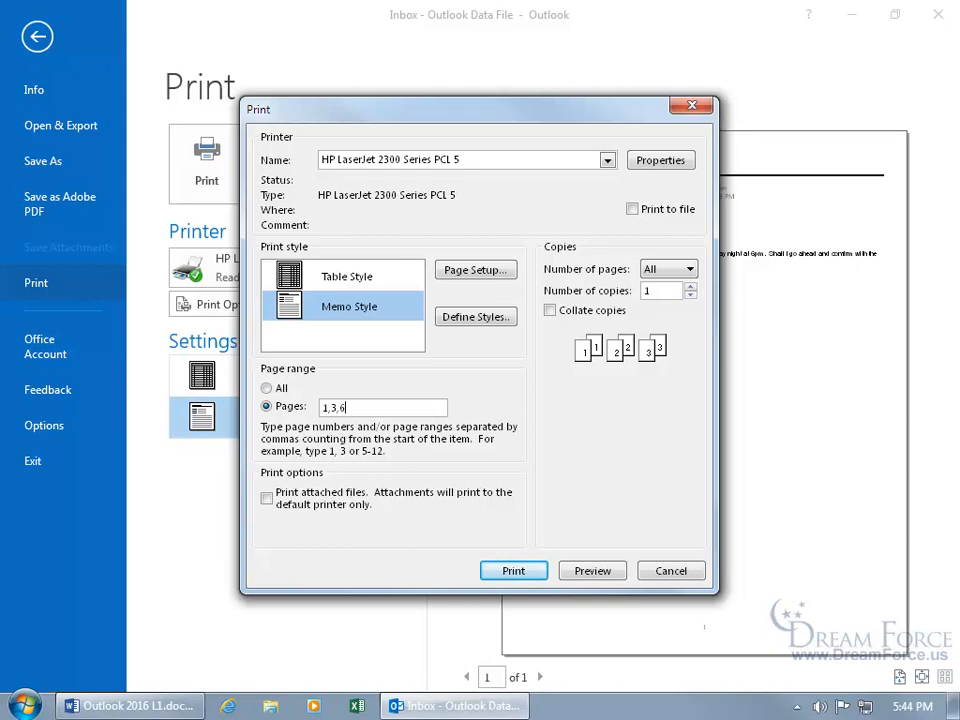
type("-8")
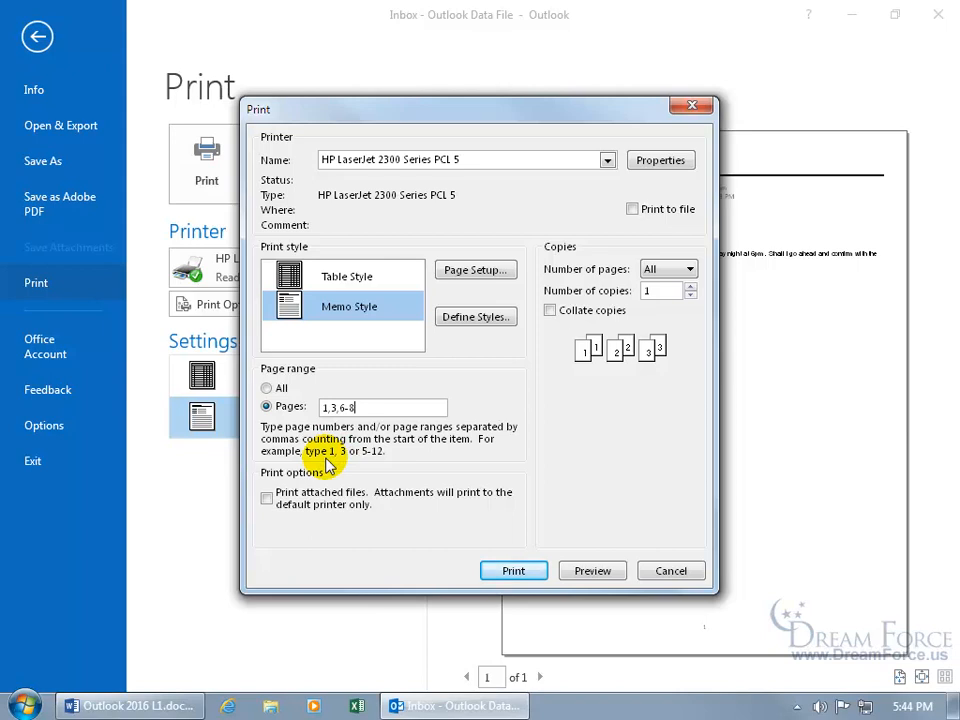
mouse_move(464, 530)
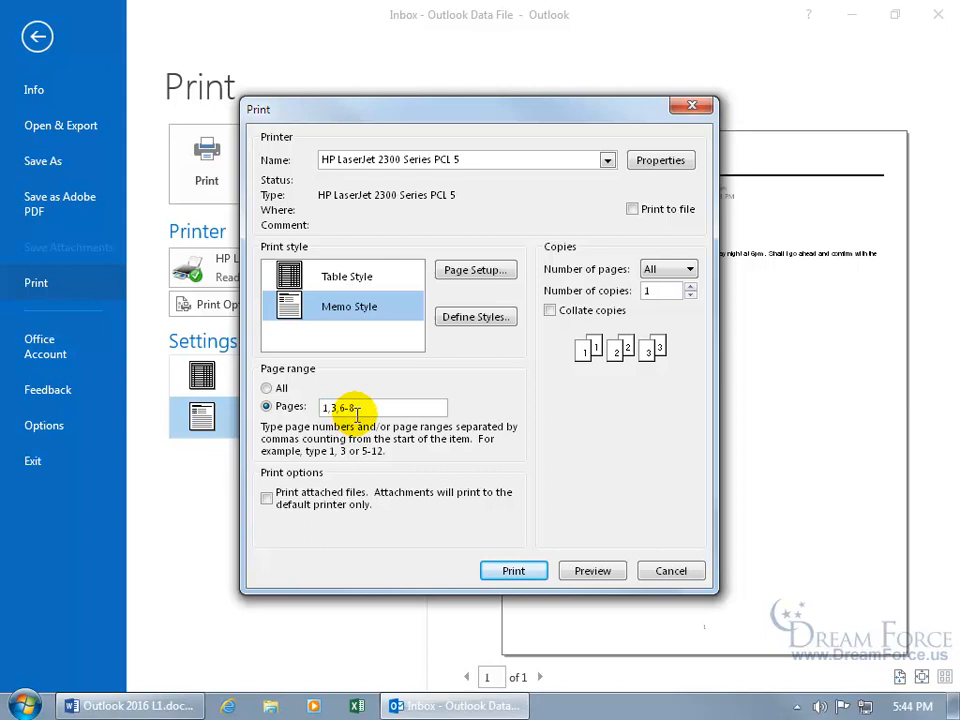
mouse_move(300, 510)
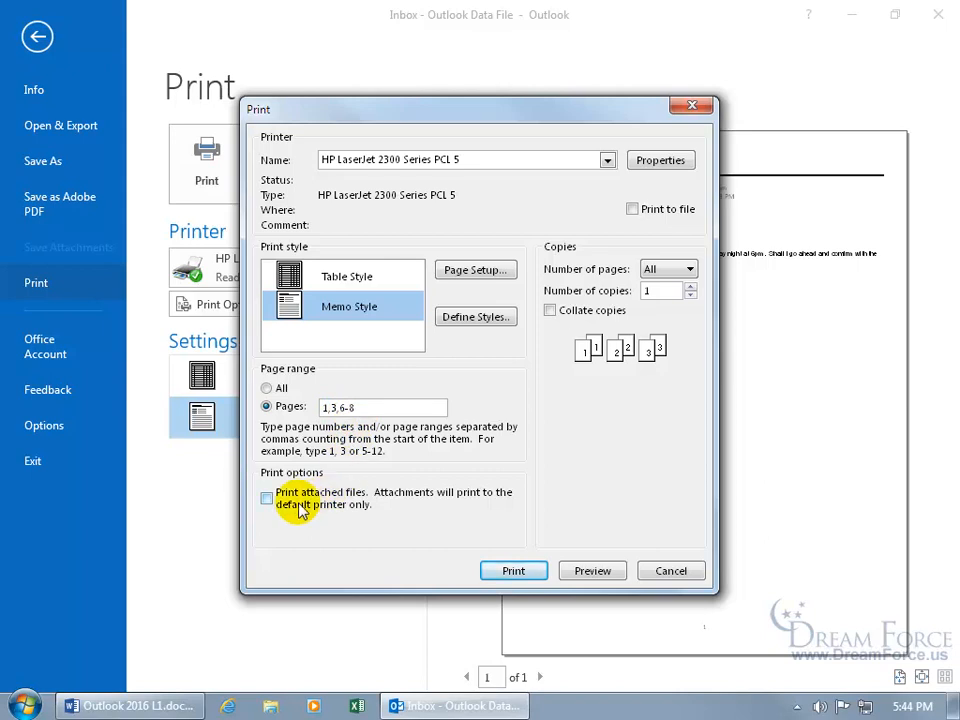
mouse_move(356, 524)
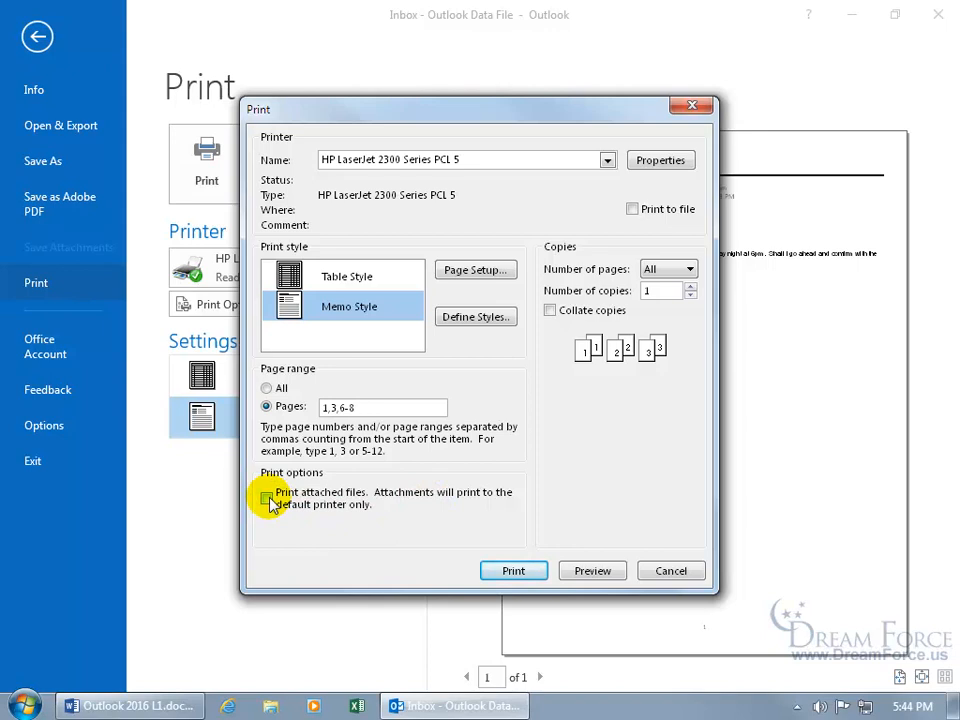
mouse_move(478, 474)
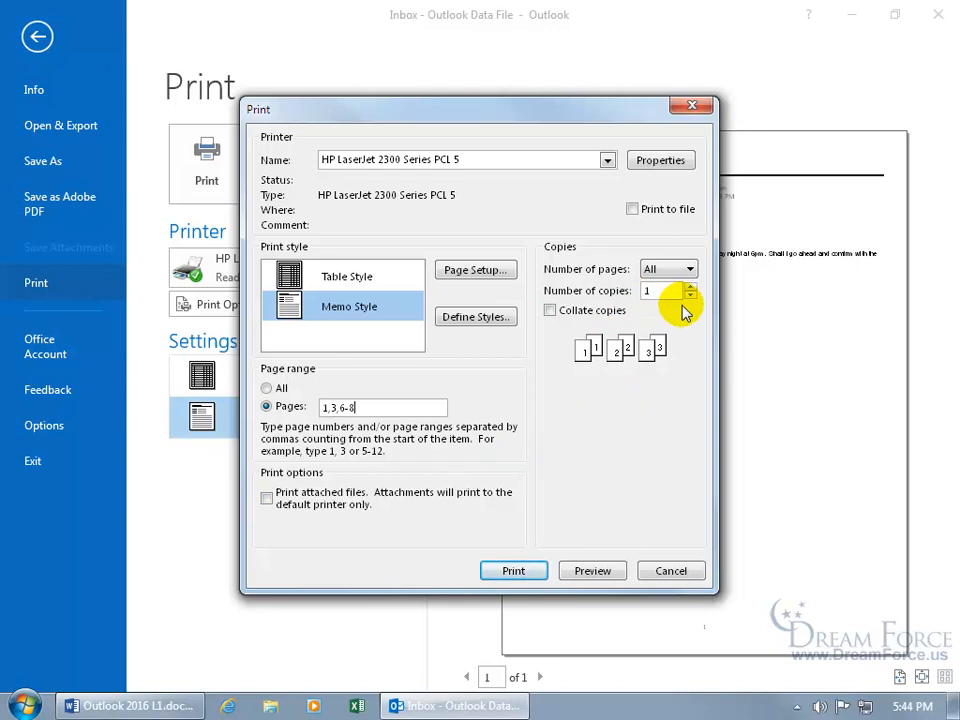
mouse_move(404, 314)
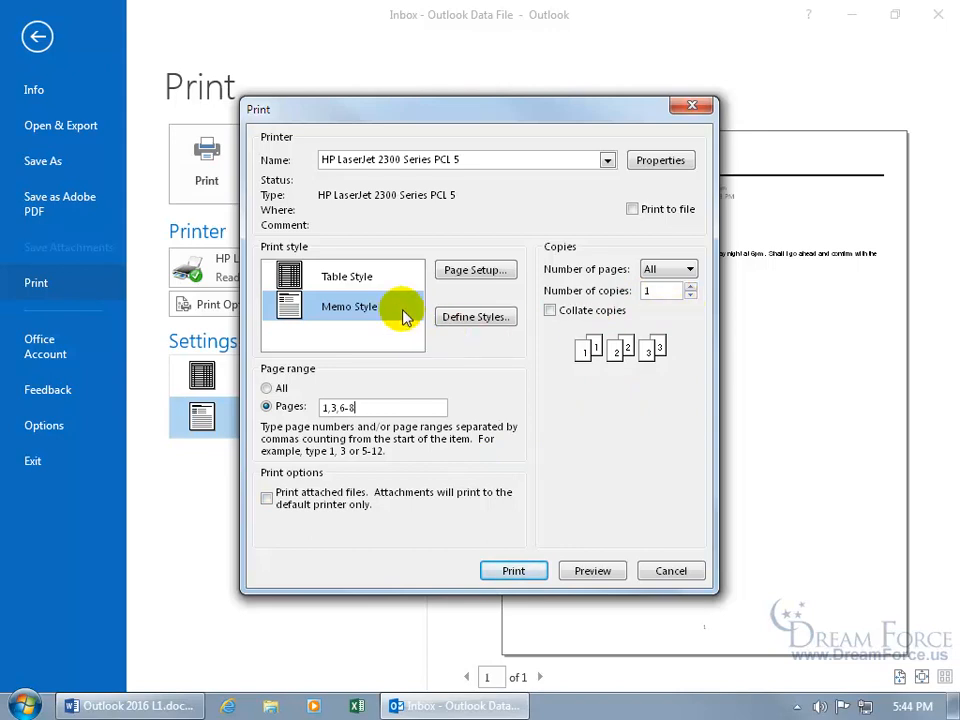
mouse_move(360, 276)
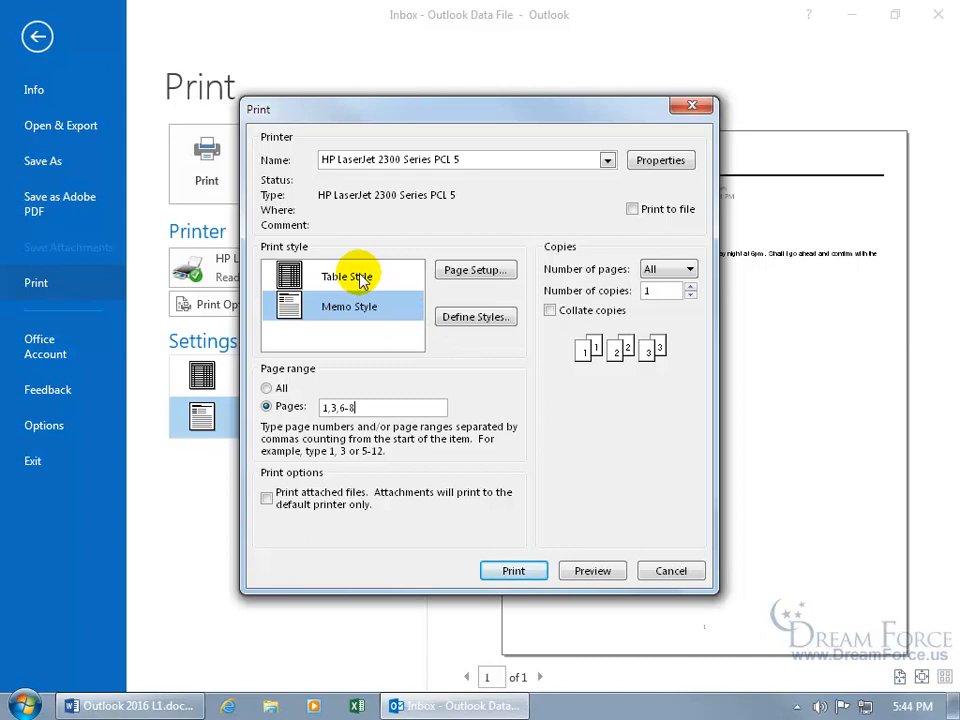
- Choose Table Style as the print style, leaving the range at all rows
left_click(348, 276)
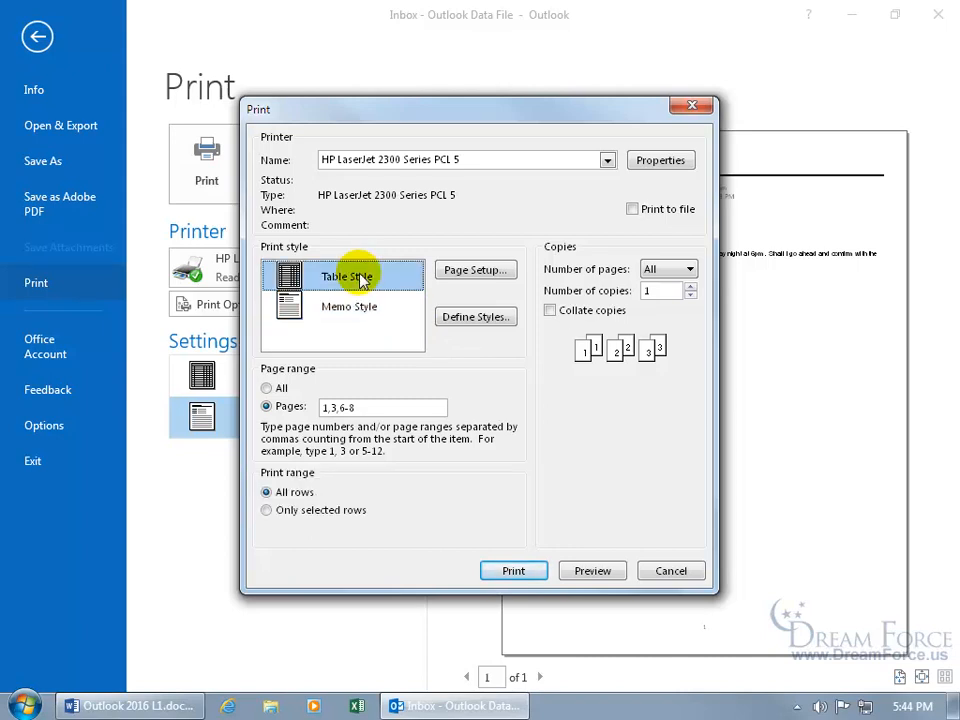
mouse_move(320, 492)
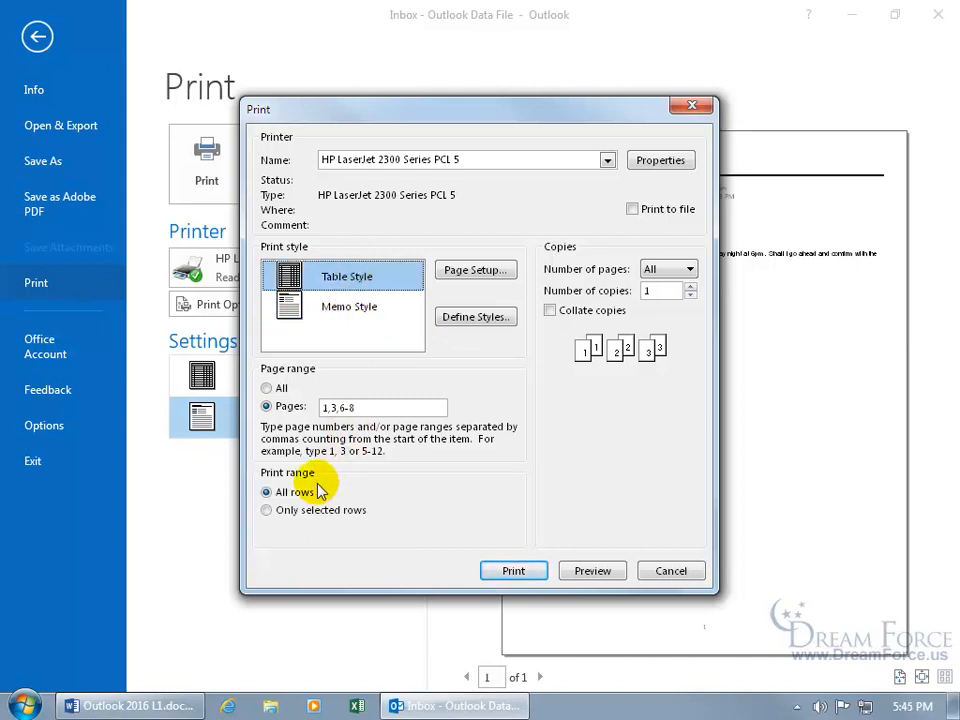
mouse_move(338, 528)
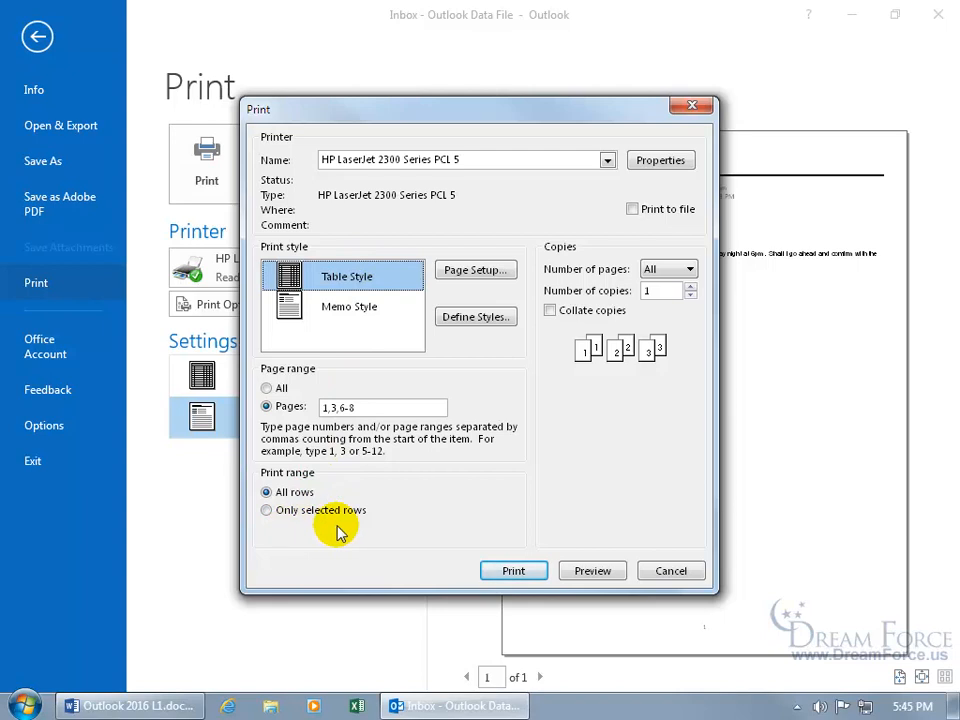
mouse_move(370, 518)
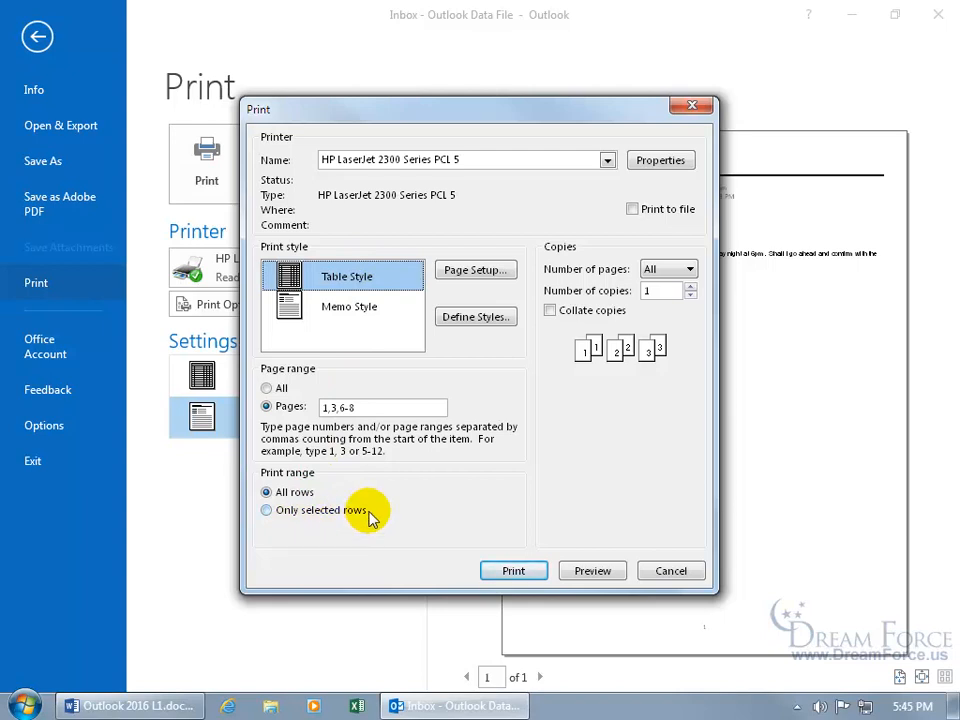
left_click(268, 492)
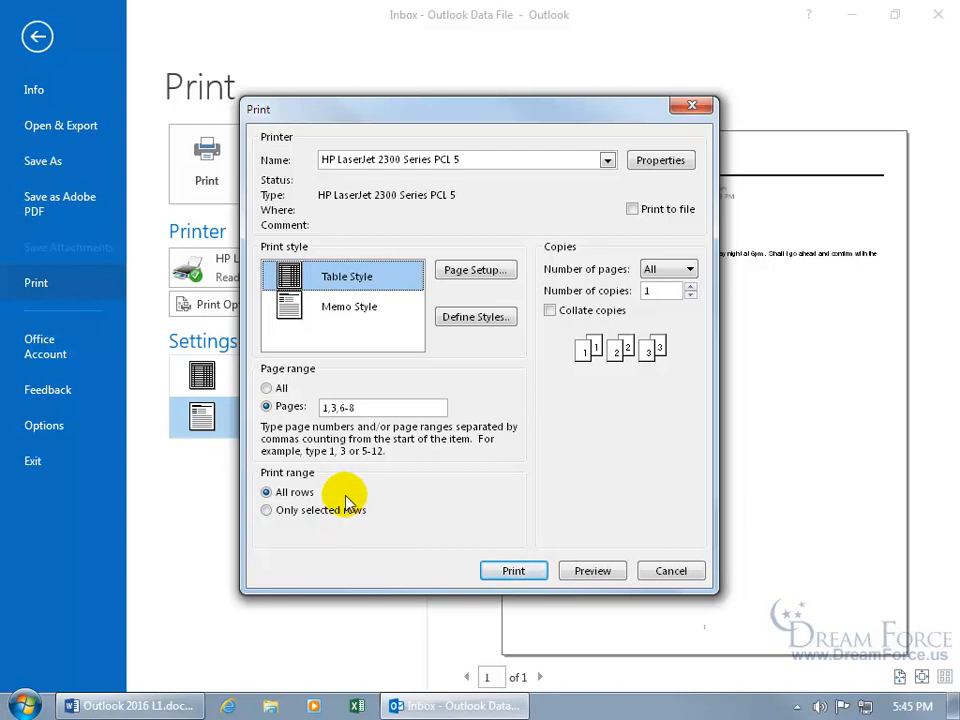
mouse_move(830, 300)
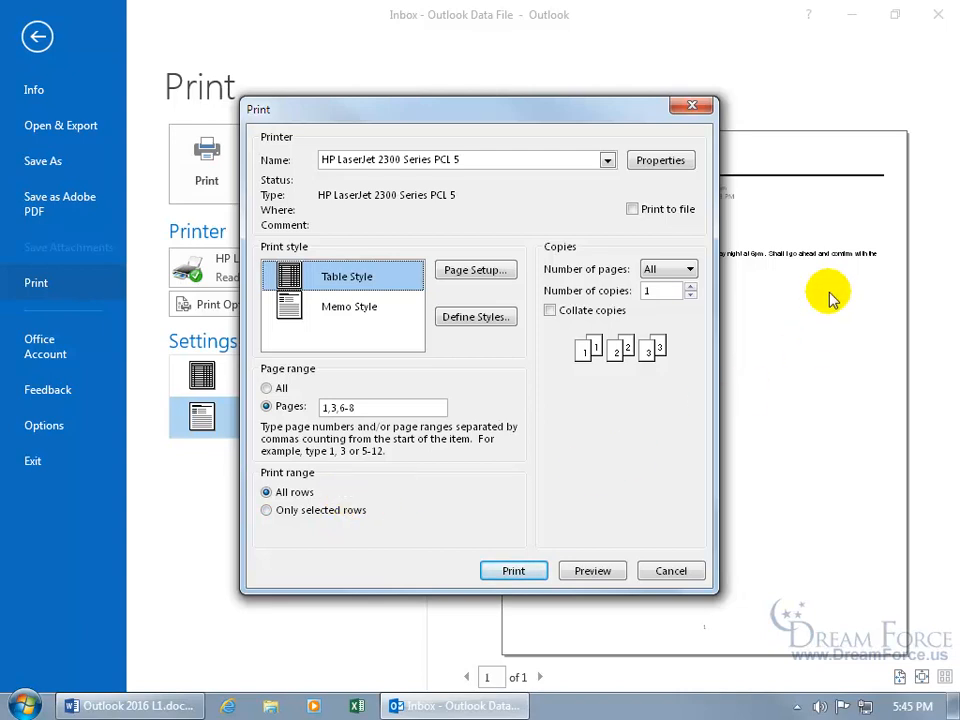
mouse_move(480, 504)
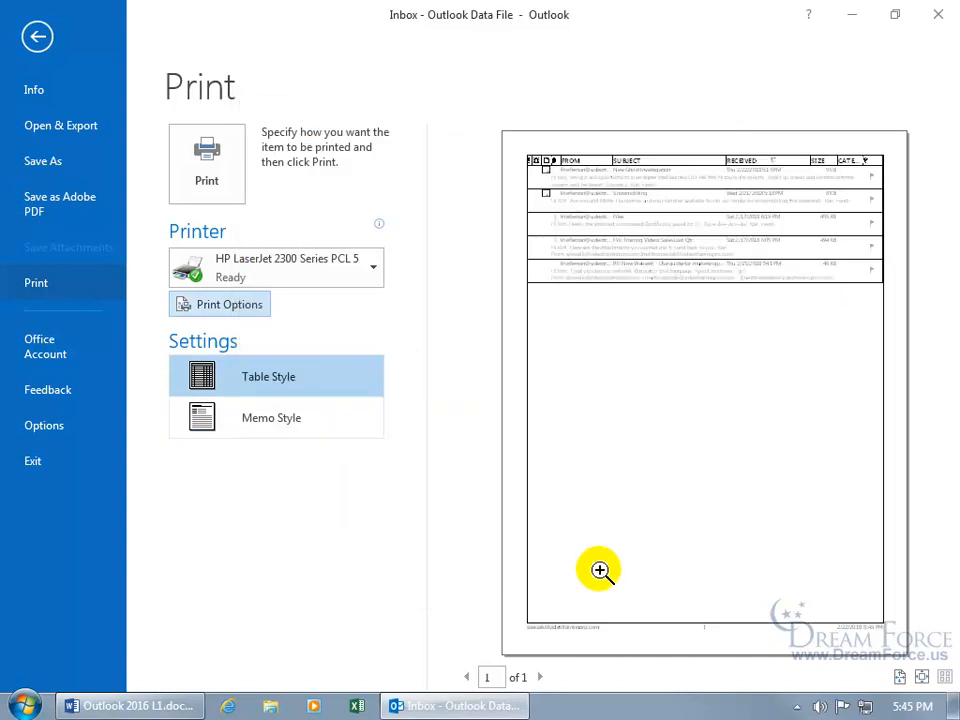
- Zoom into the table preview of all inbox messages, then return to Print Options
left_click(600, 570)
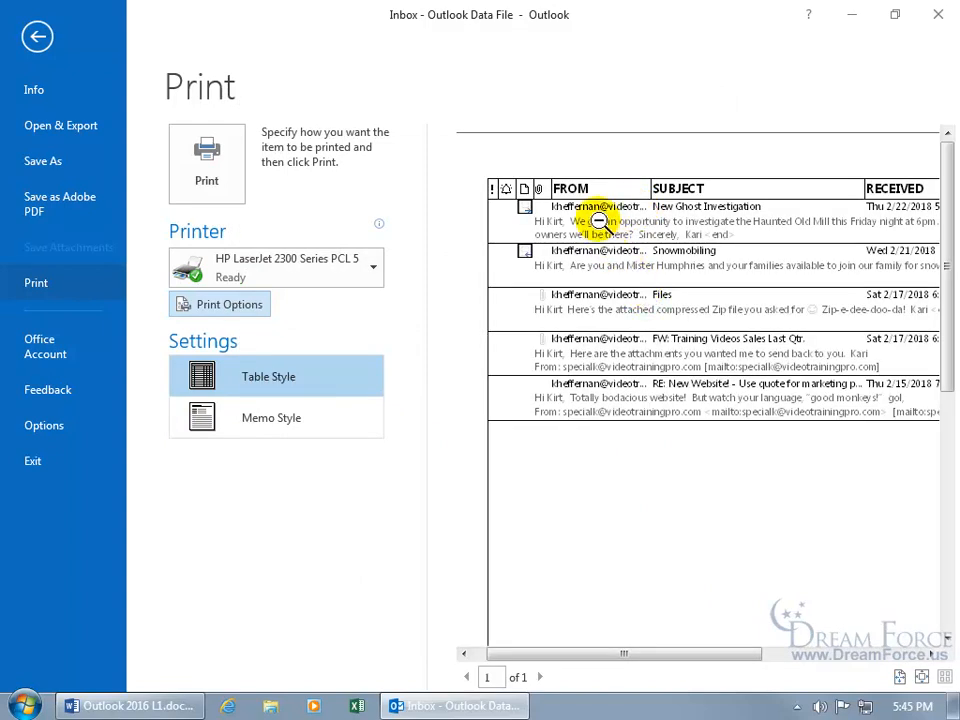
mouse_move(612, 318)
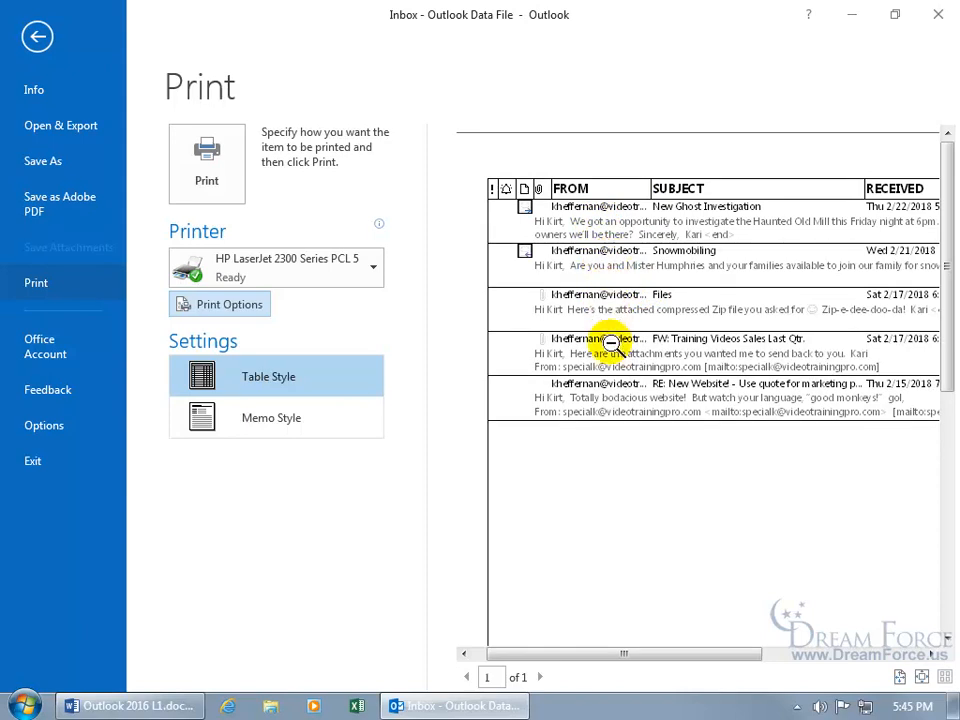
mouse_move(472, 364)
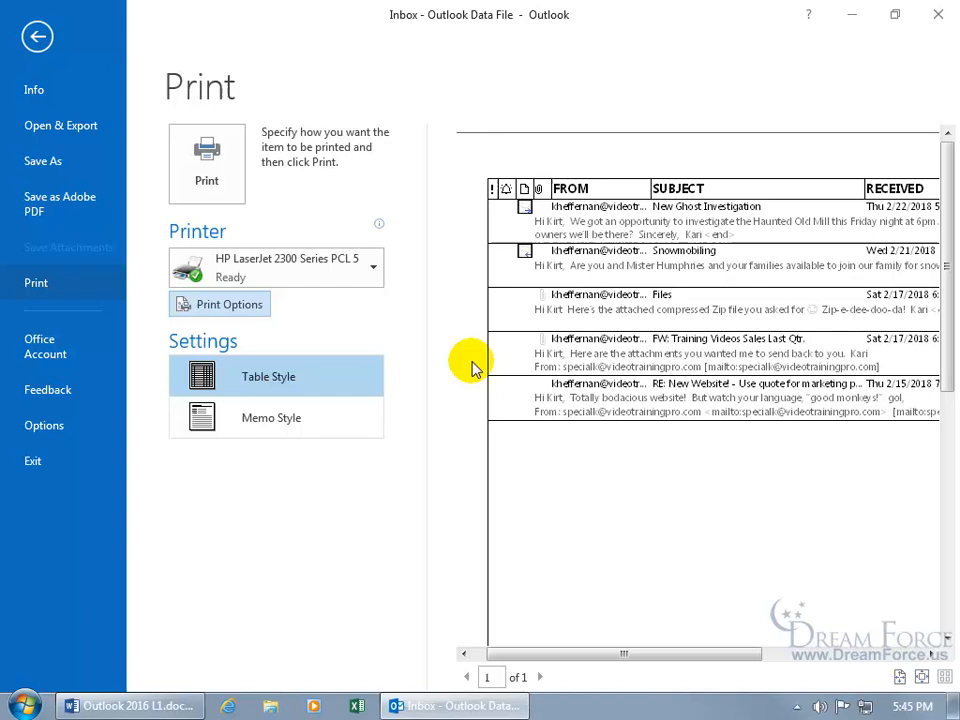
left_click(220, 304)
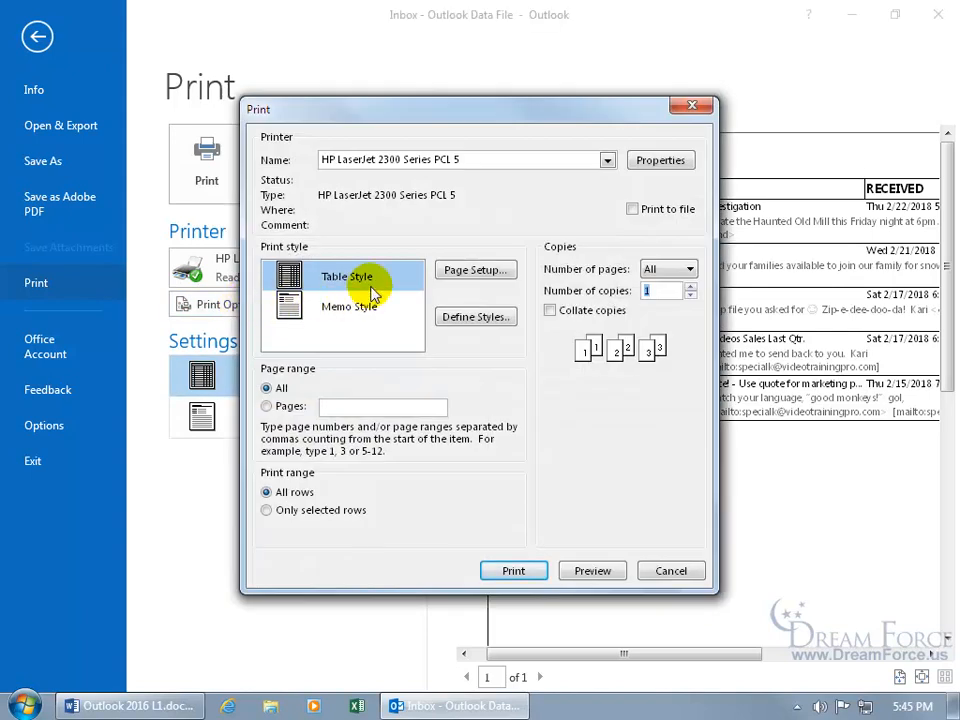
- Set the Table Style print range to Only selected rows
left_click(266, 510)
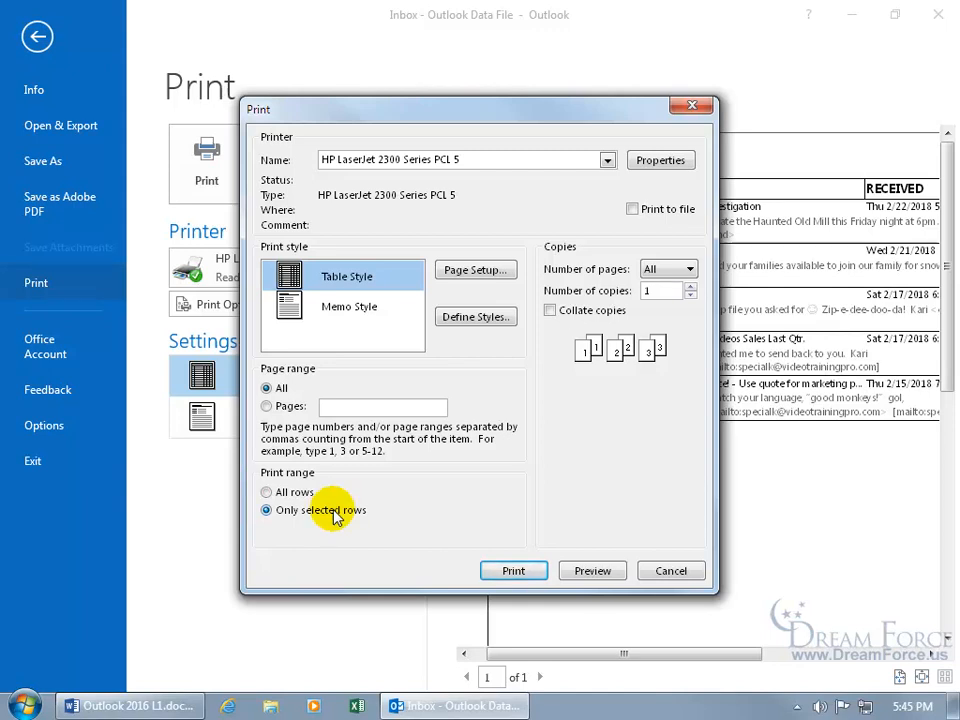
mouse_move(764, 356)
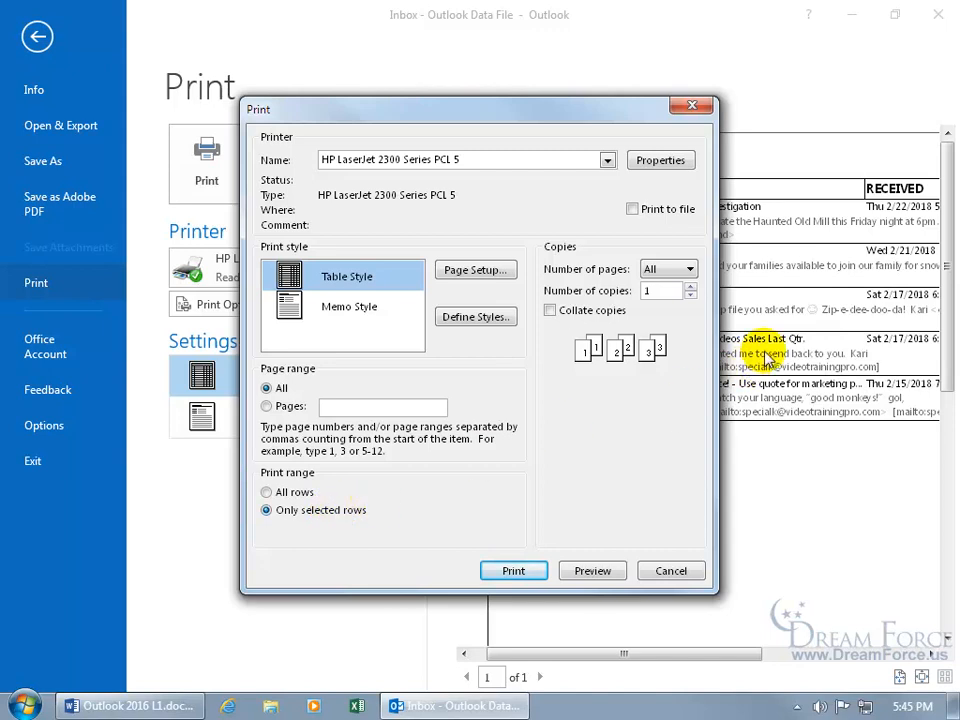
mouse_move(836, 264)
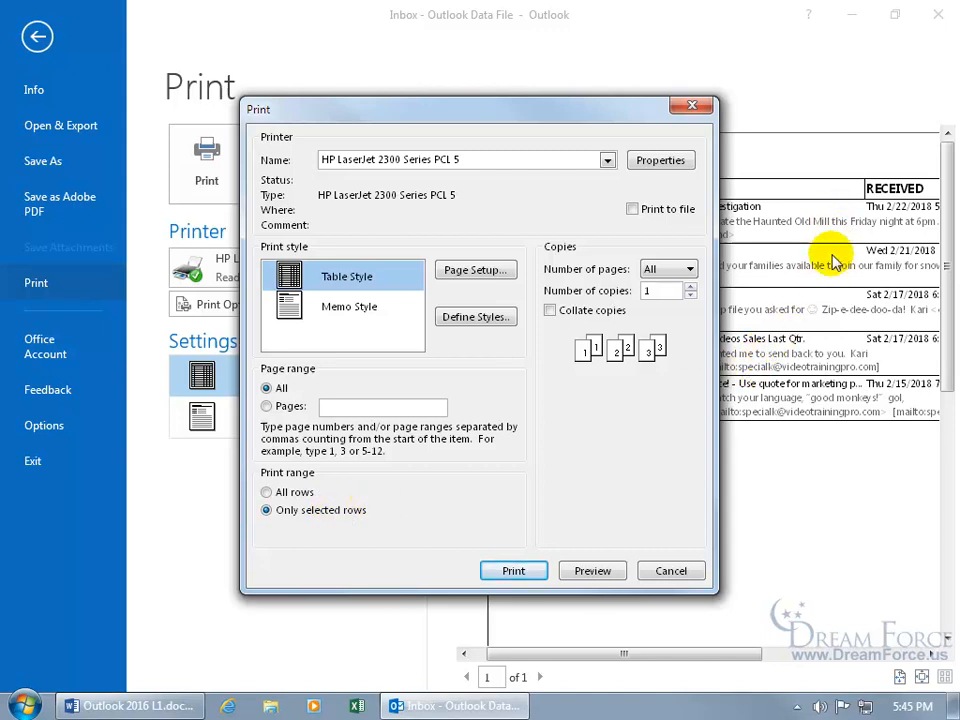
mouse_move(828, 316)
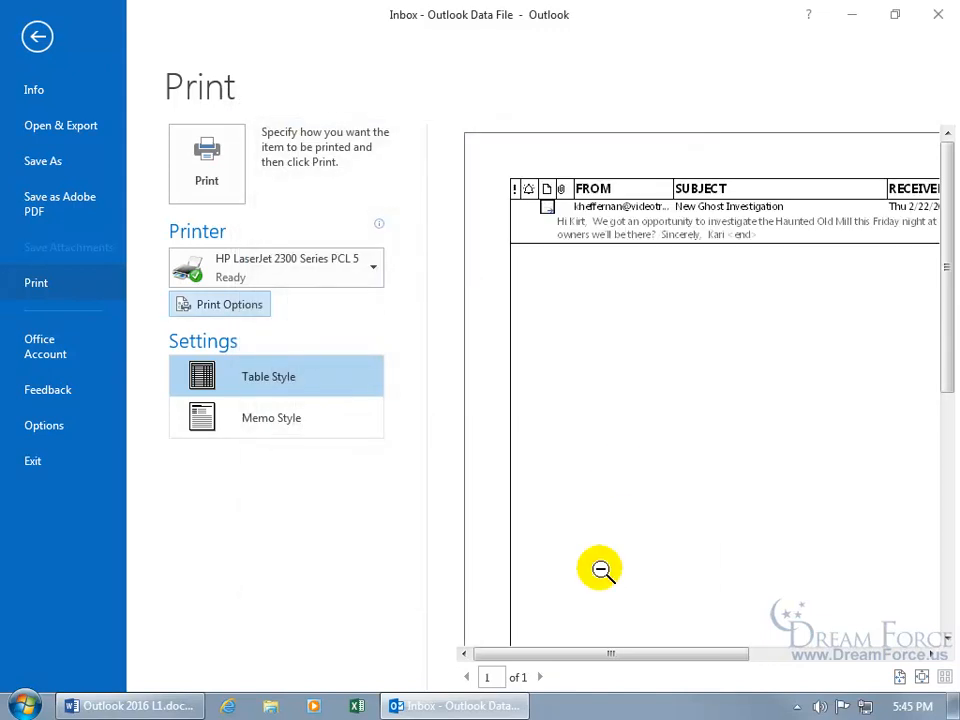
mouse_move(644, 260)
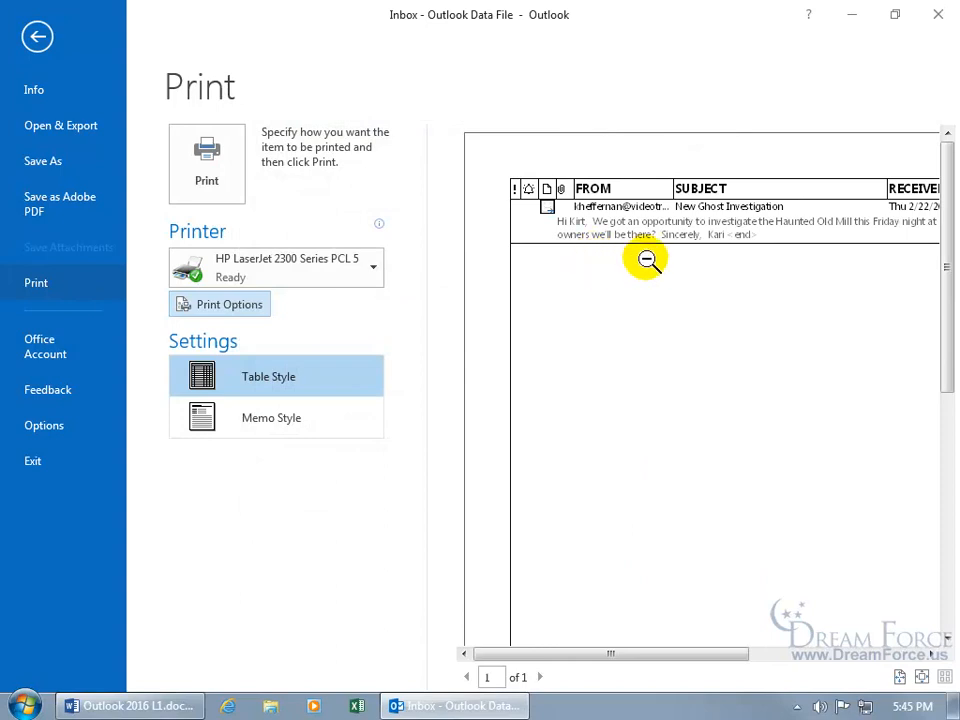
- Go back to the Inbox and add the FW: Training Videos message to the selection
left_click(36, 36)
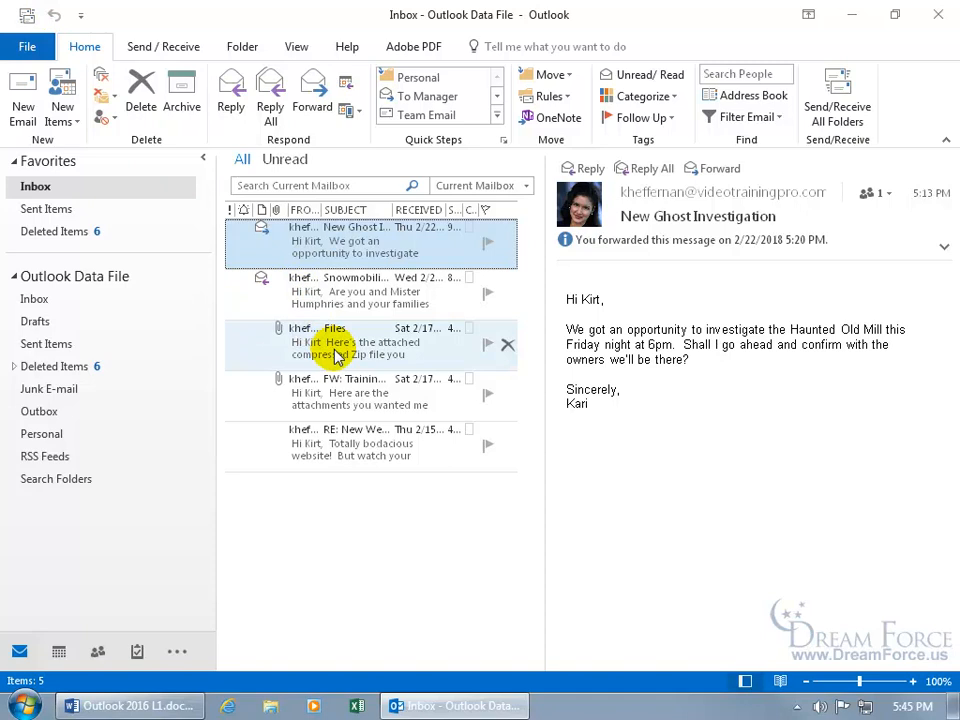
left_click(360, 392)
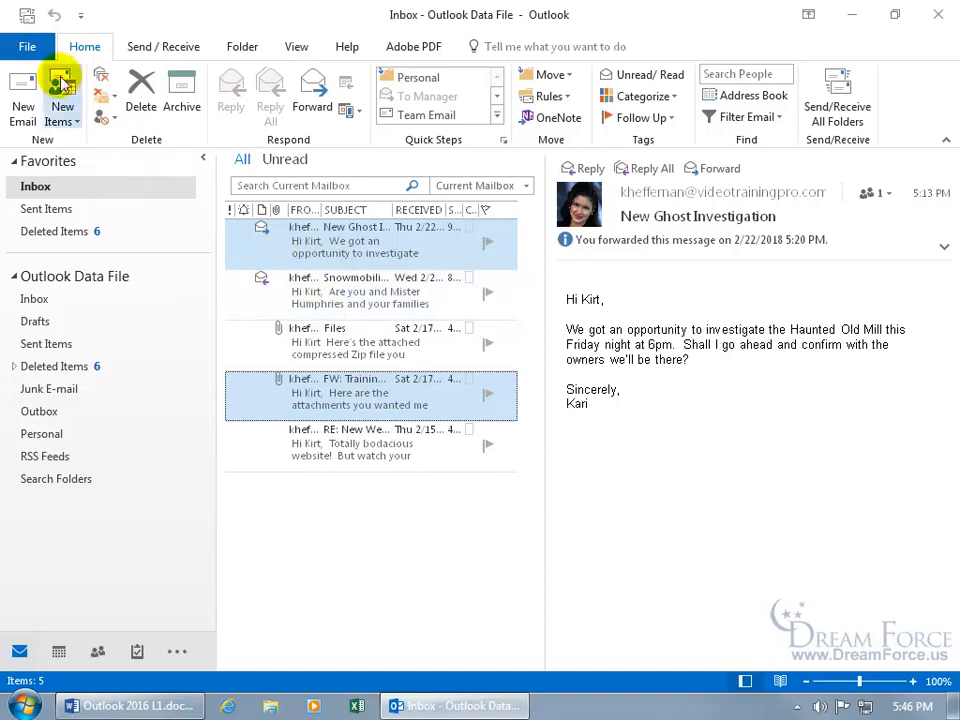
- Preview the two selected messages in Memo Style across two pages, then bring up Print Options
left_click(28, 46)
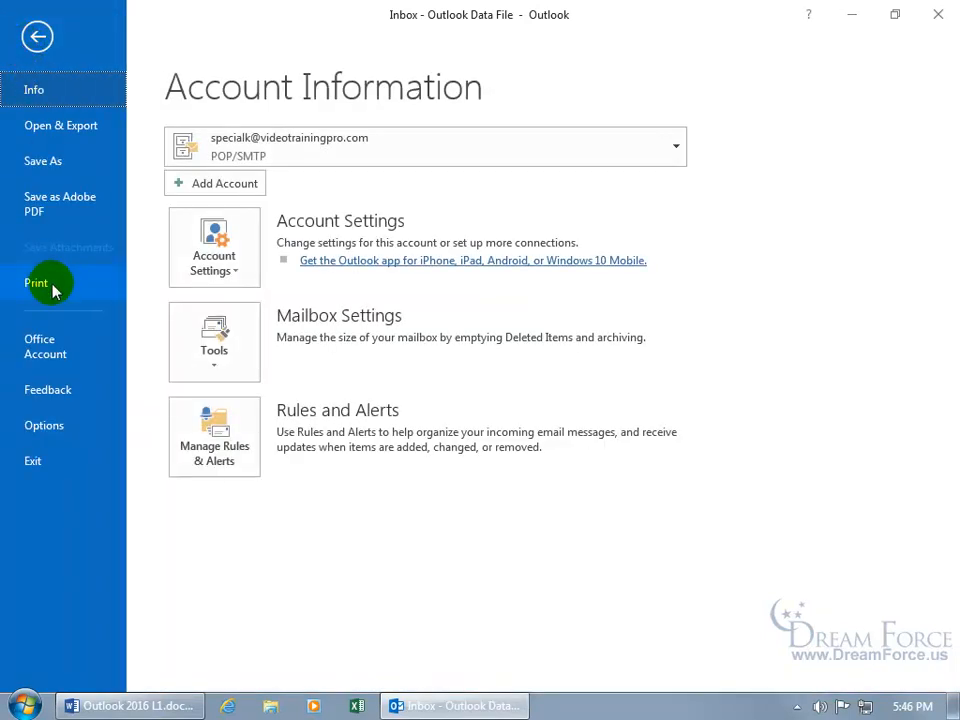
left_click(36, 284)
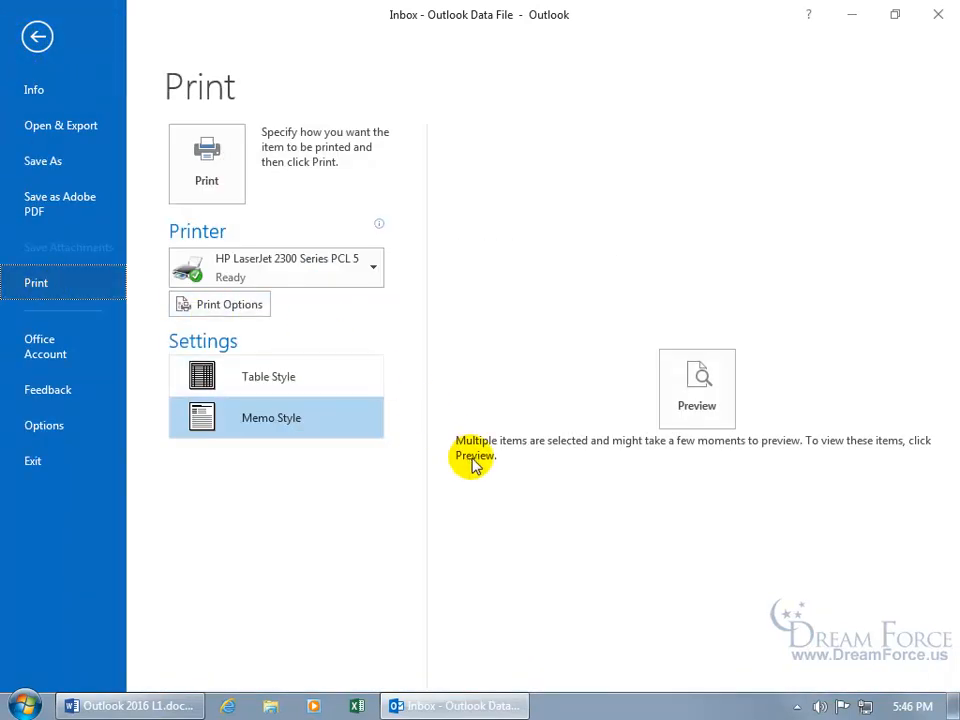
mouse_move(544, 464)
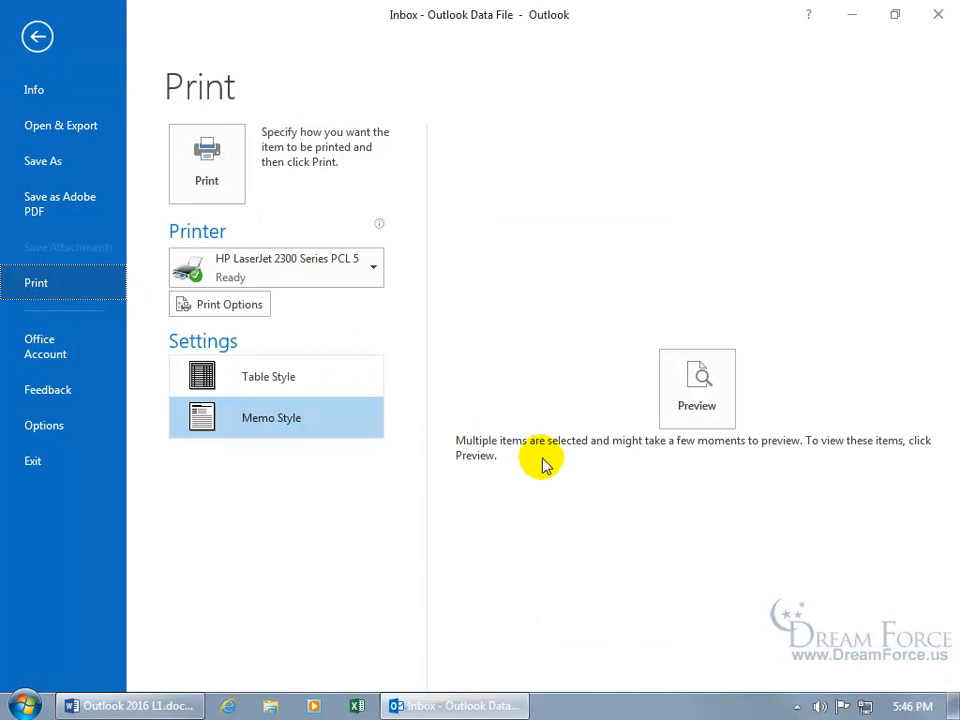
left_click(696, 388)
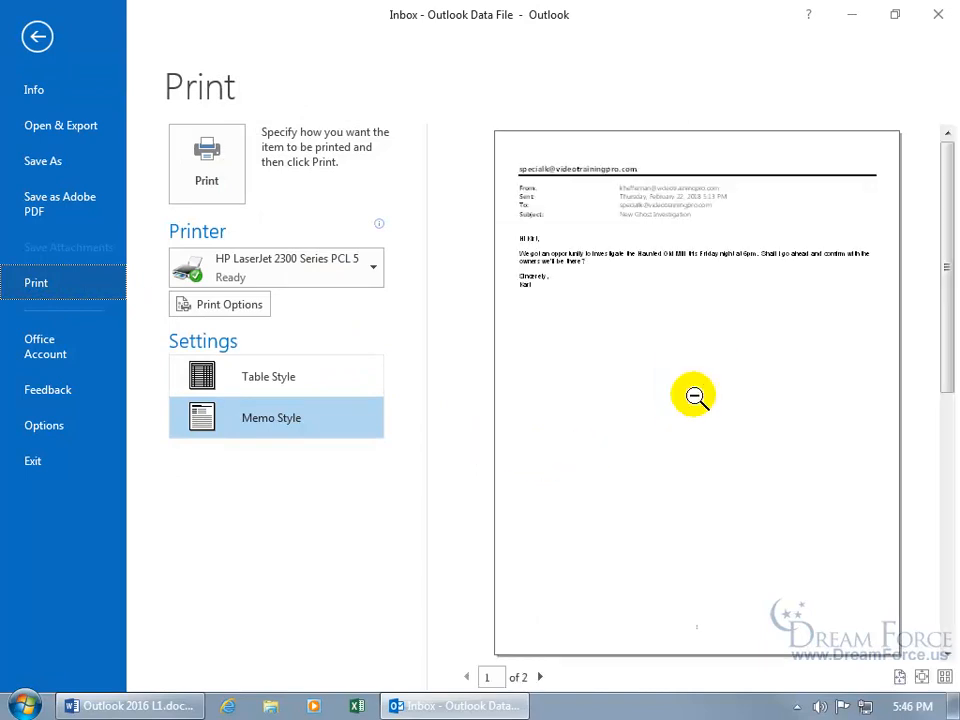
mouse_move(528, 600)
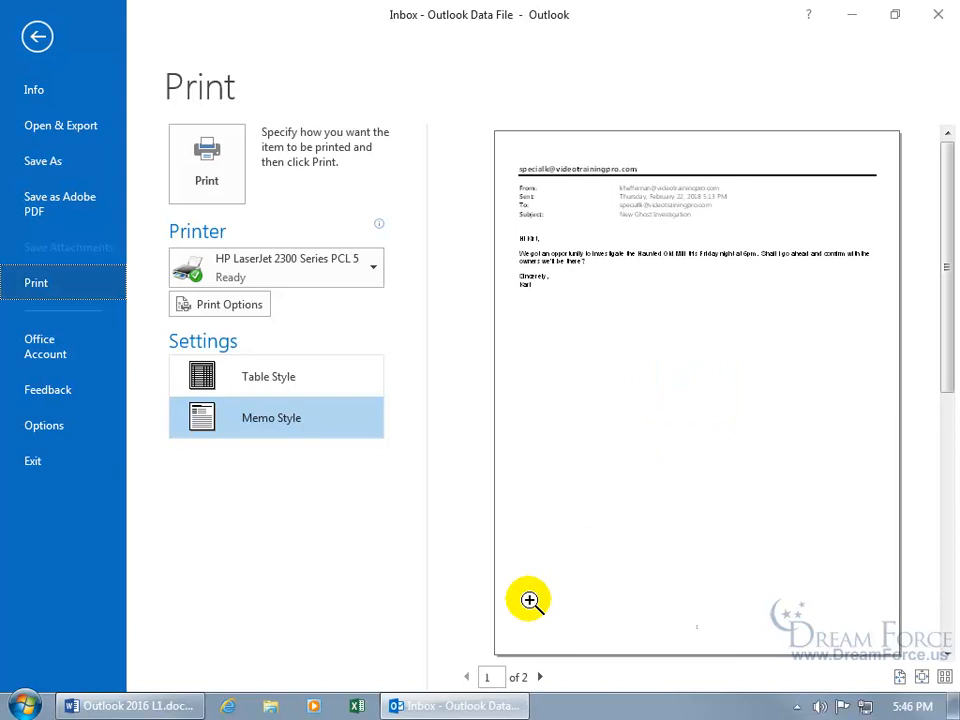
left_click(540, 676)
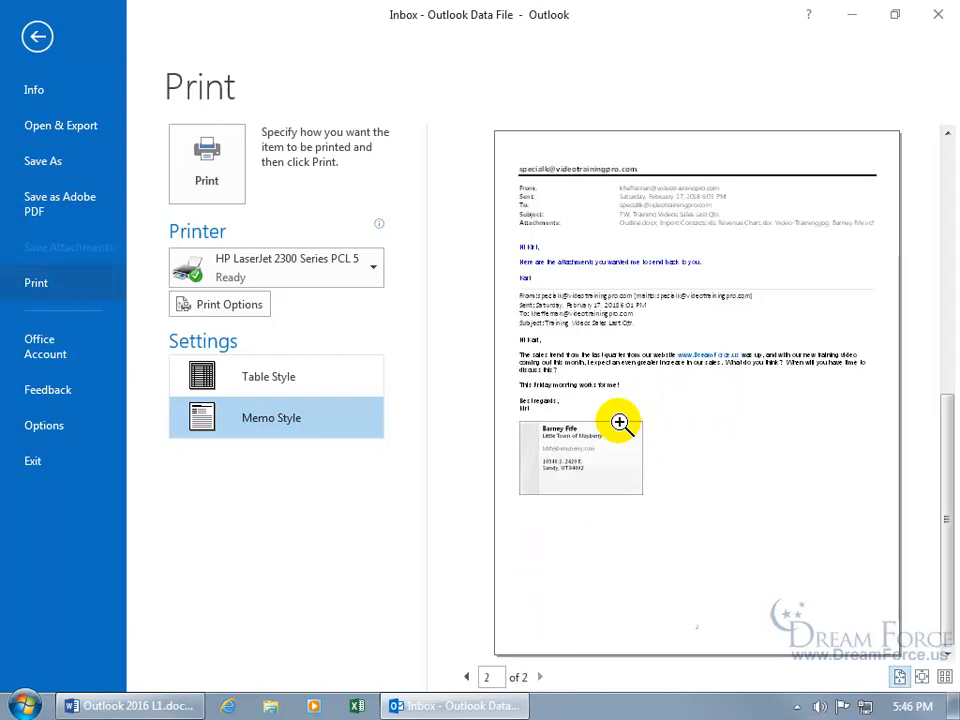
left_click(228, 304)
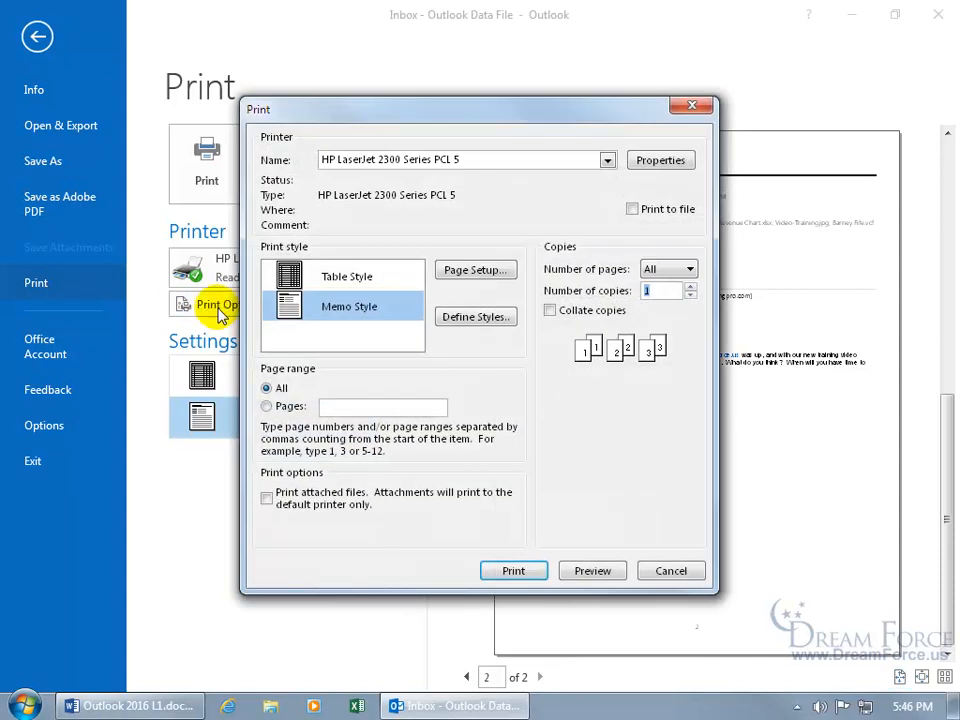
- Preview only the two selected messages as Table Style rows and magnify the result
left_click(346, 276)
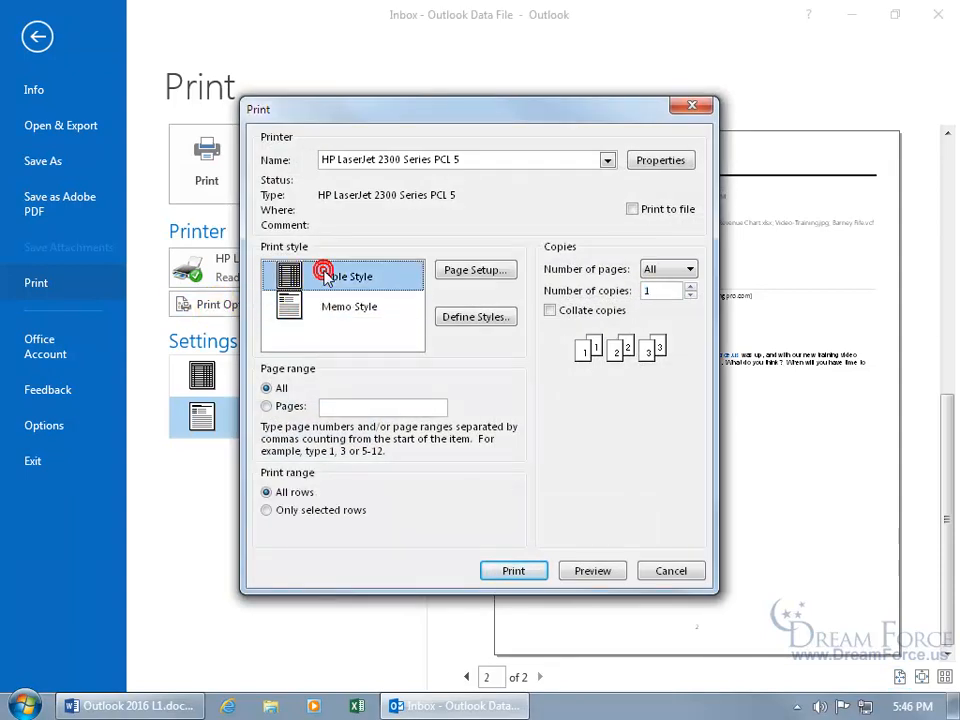
mouse_move(316, 408)
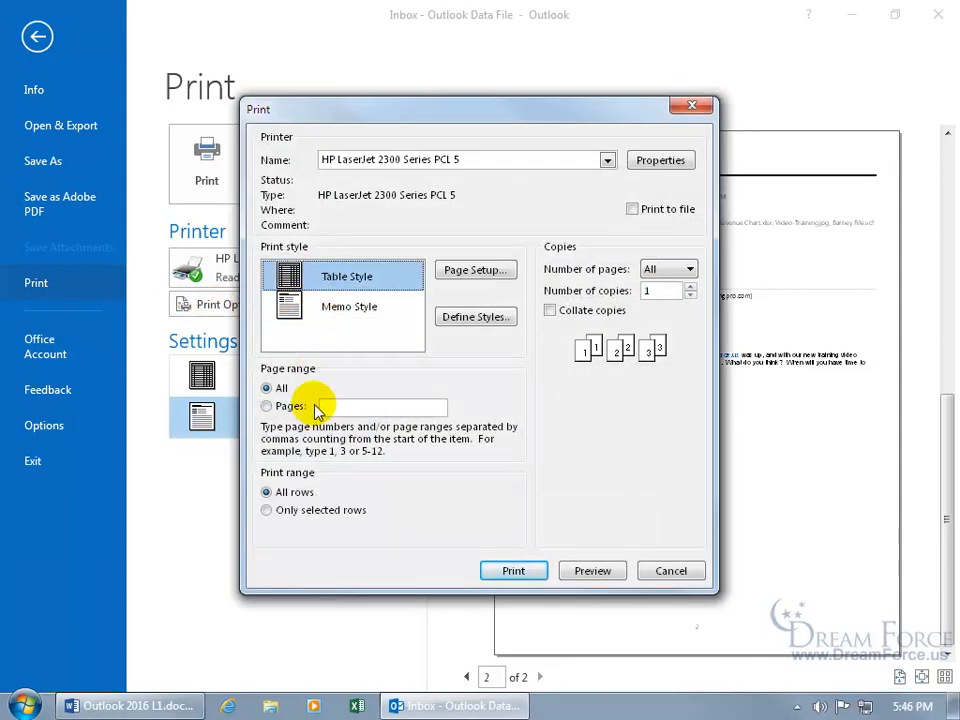
left_click(268, 510)
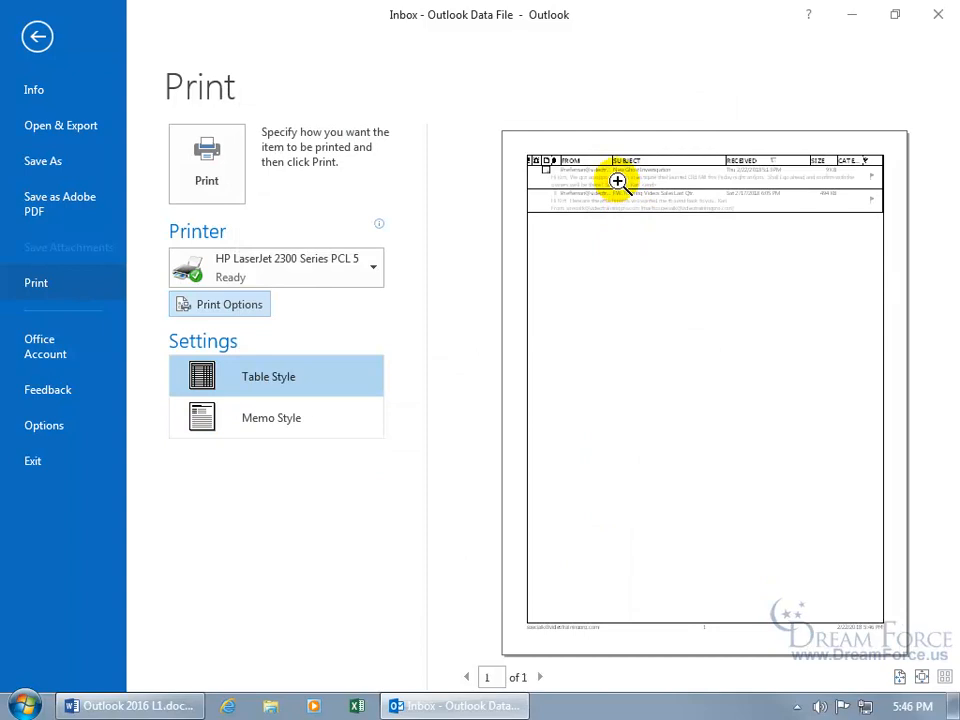
left_click(618, 182)
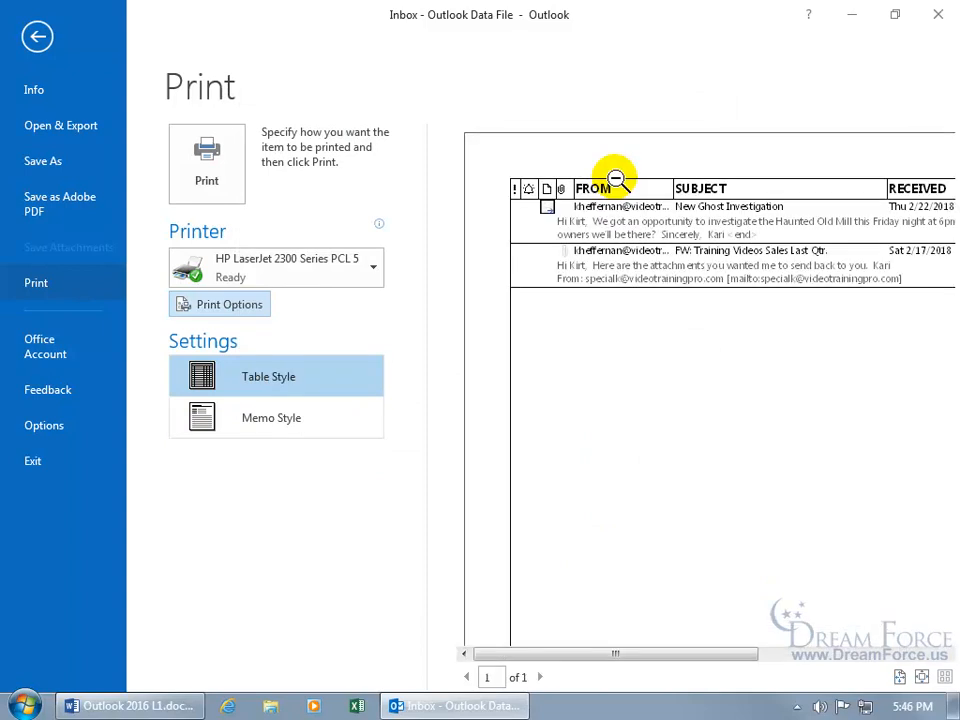
mouse_move(590, 224)
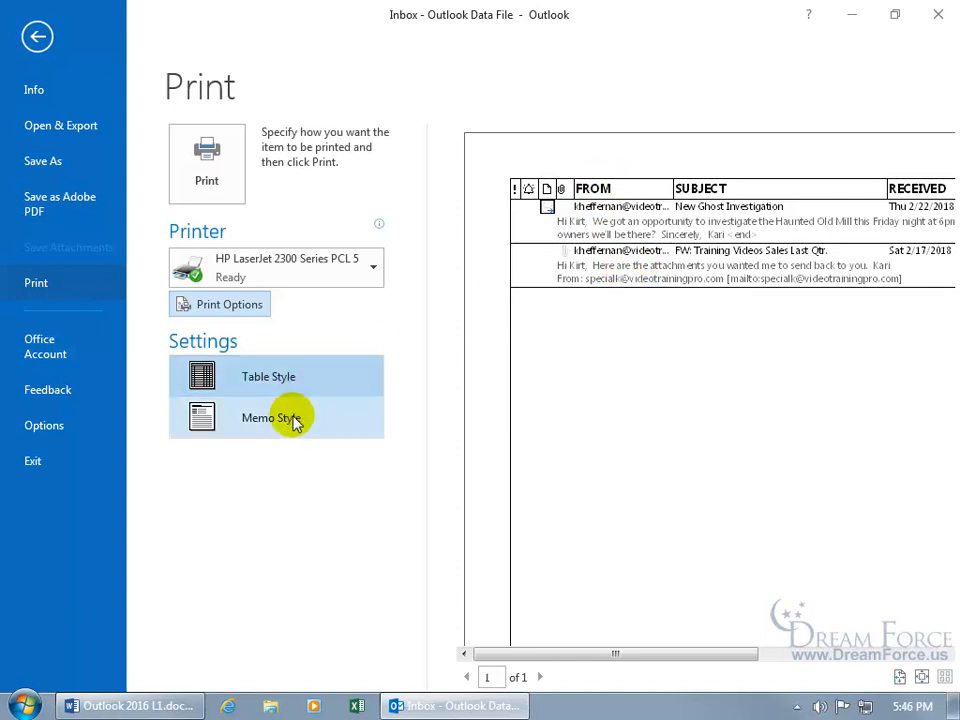
- From Print Options, review the Table Style page setup's Paper and Header/Footer settings
left_click(228, 304)
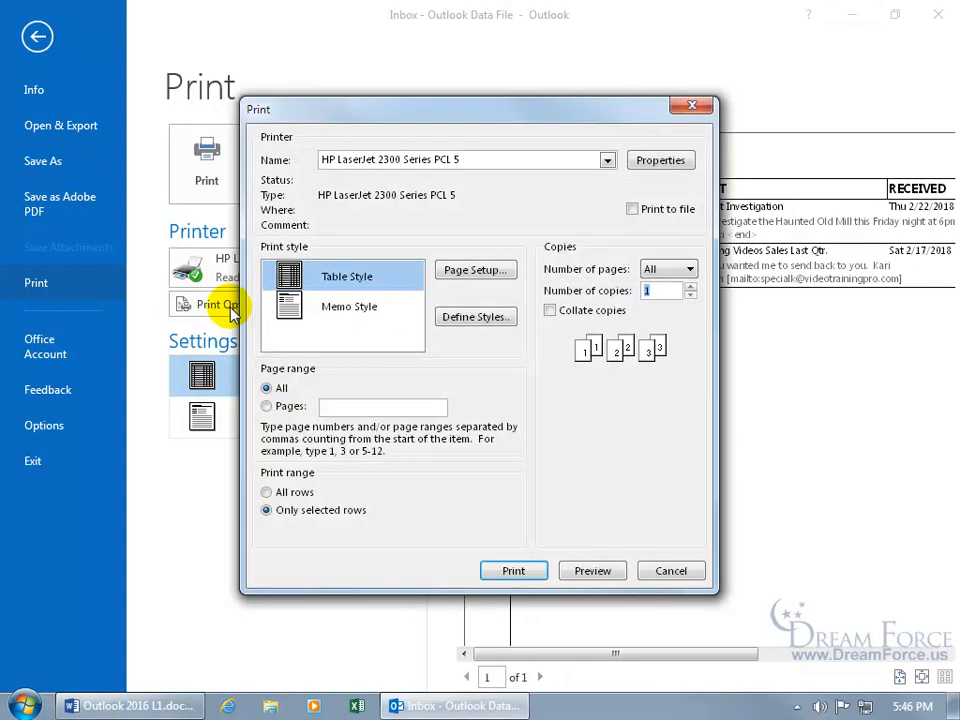
mouse_move(476, 270)
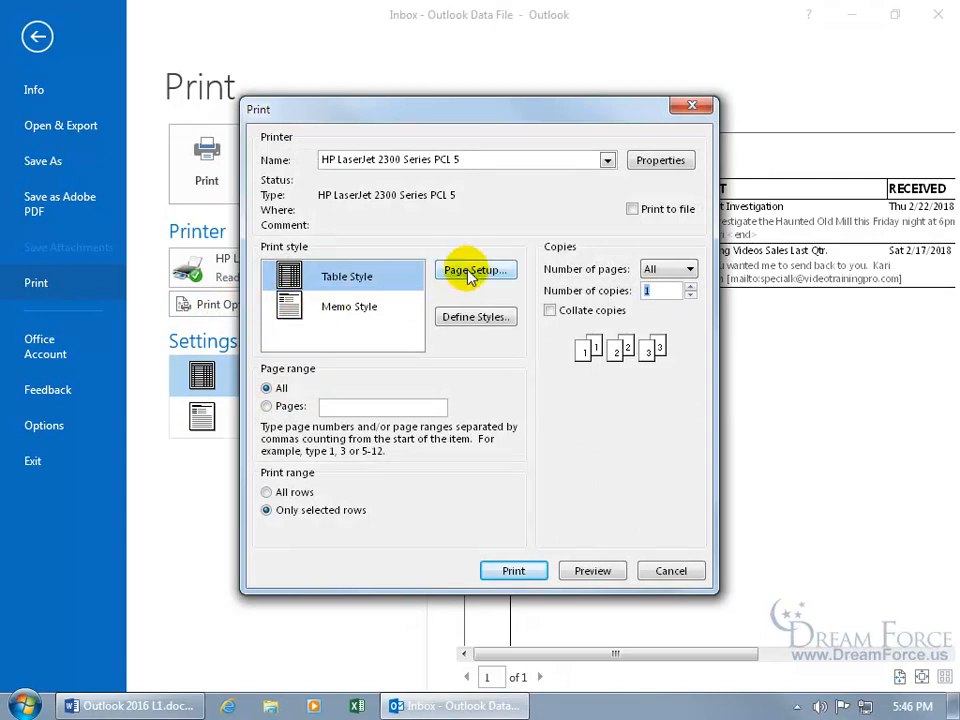
left_click(476, 270)
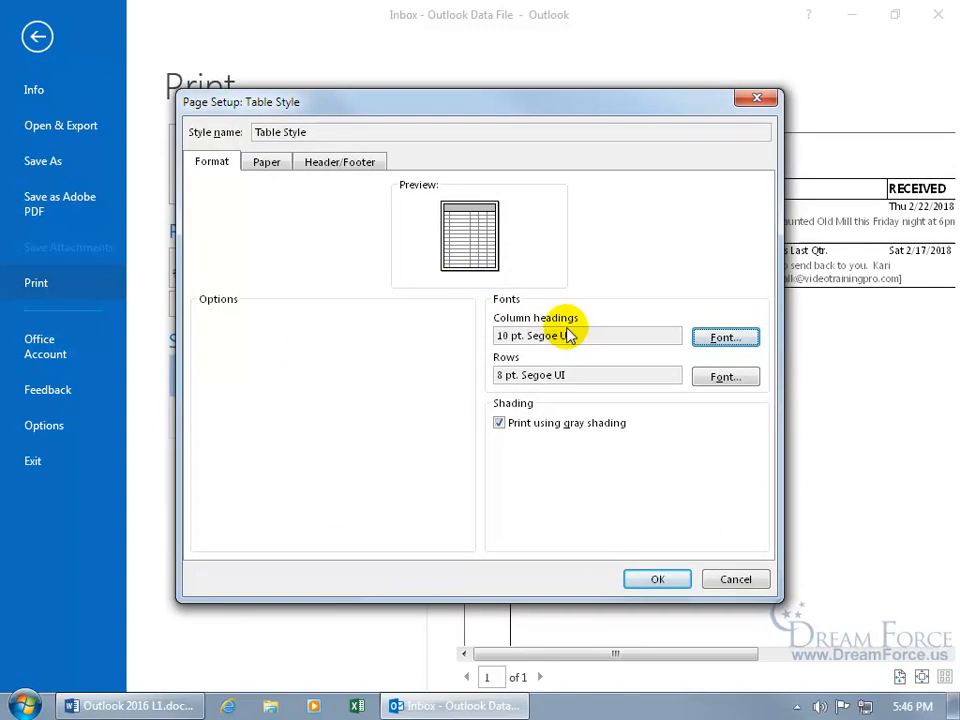
mouse_move(268, 160)
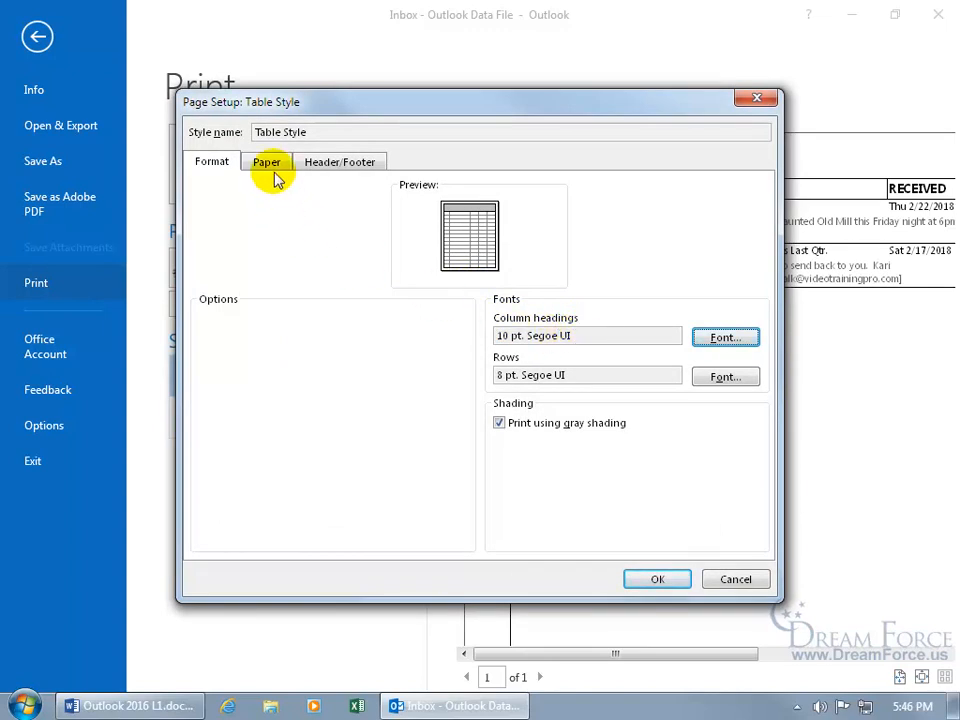
left_click(268, 160)
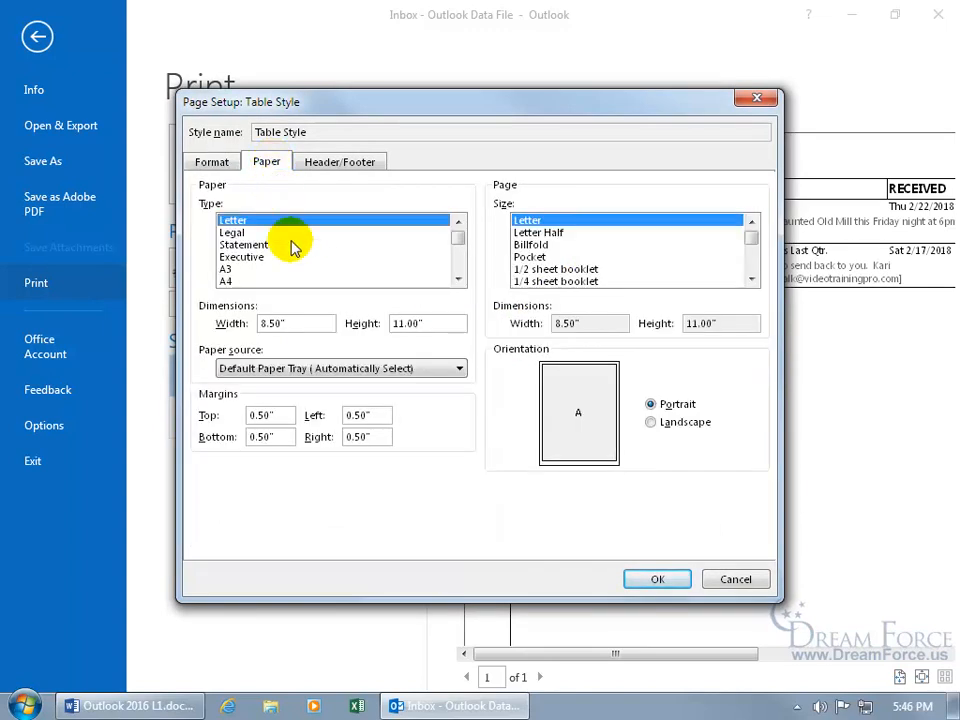
mouse_move(296, 402)
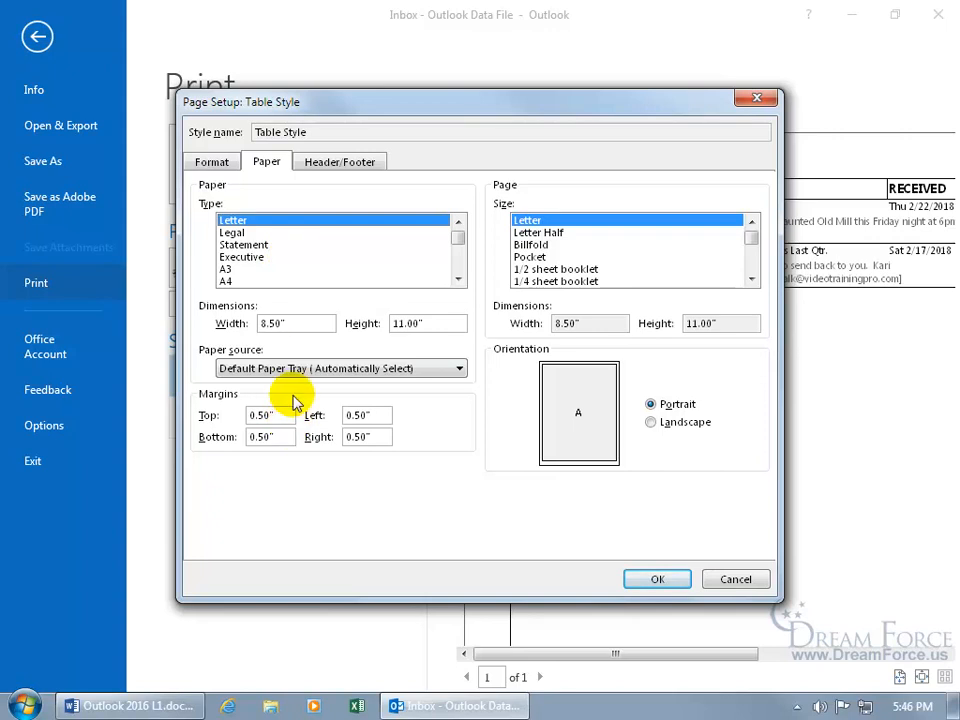
left_click(340, 160)
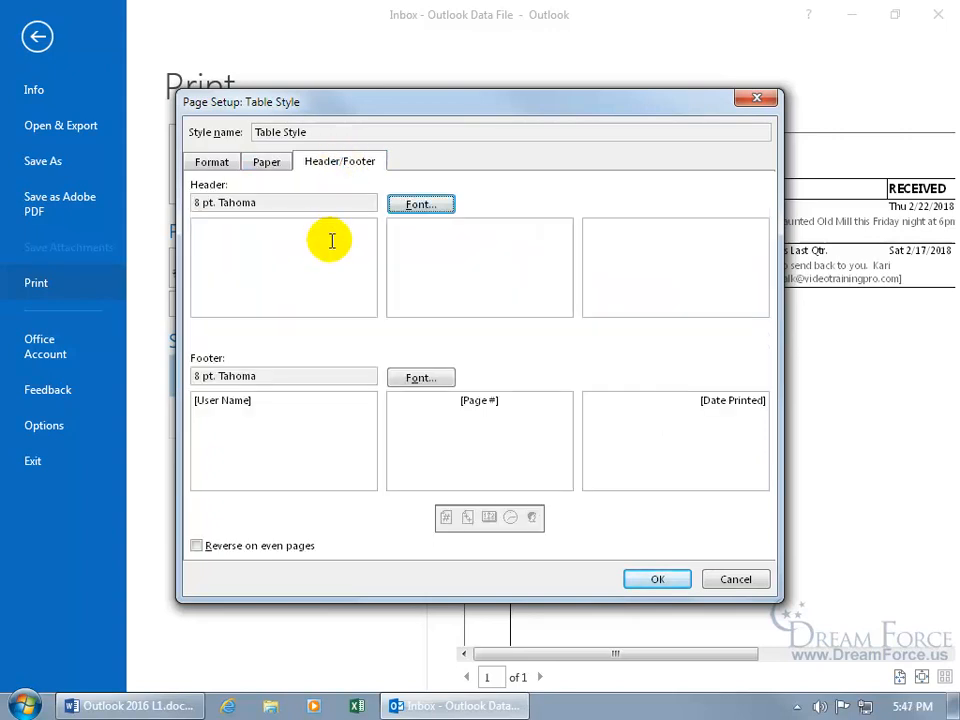
- Enter 'some text' as the left header, recheck the paper settings and close Page Setup
left_click(284, 268)
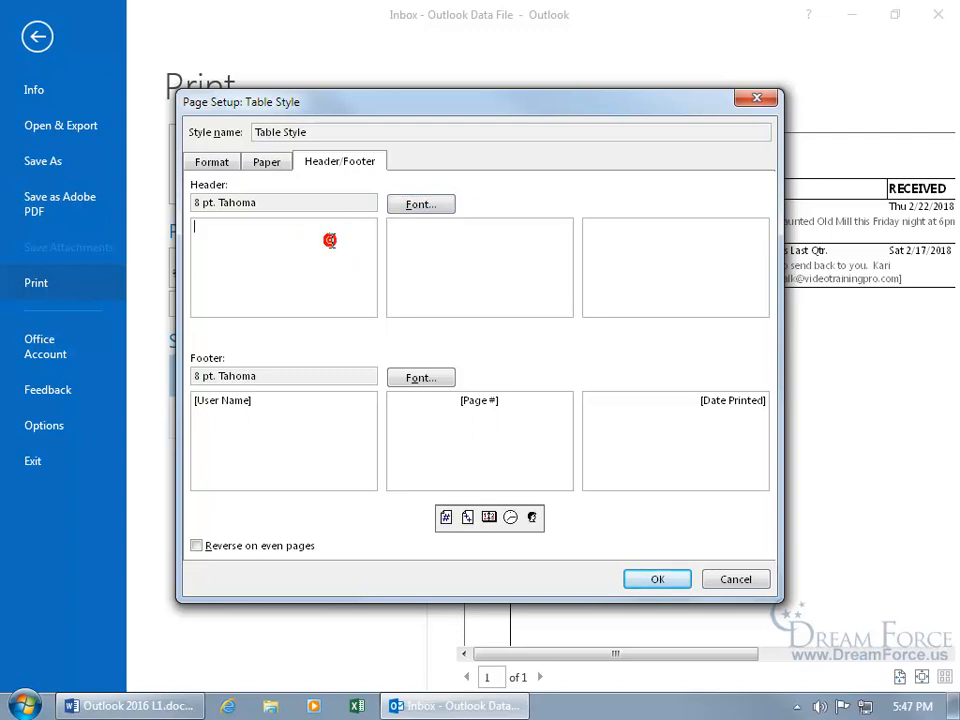
type("some text")
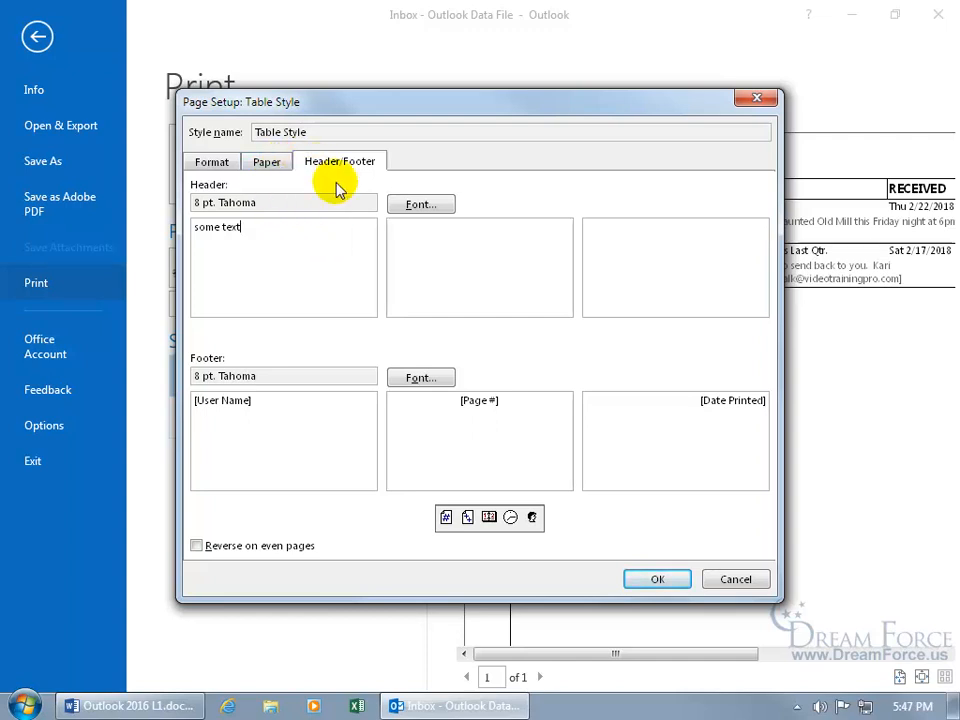
left_click(266, 160)
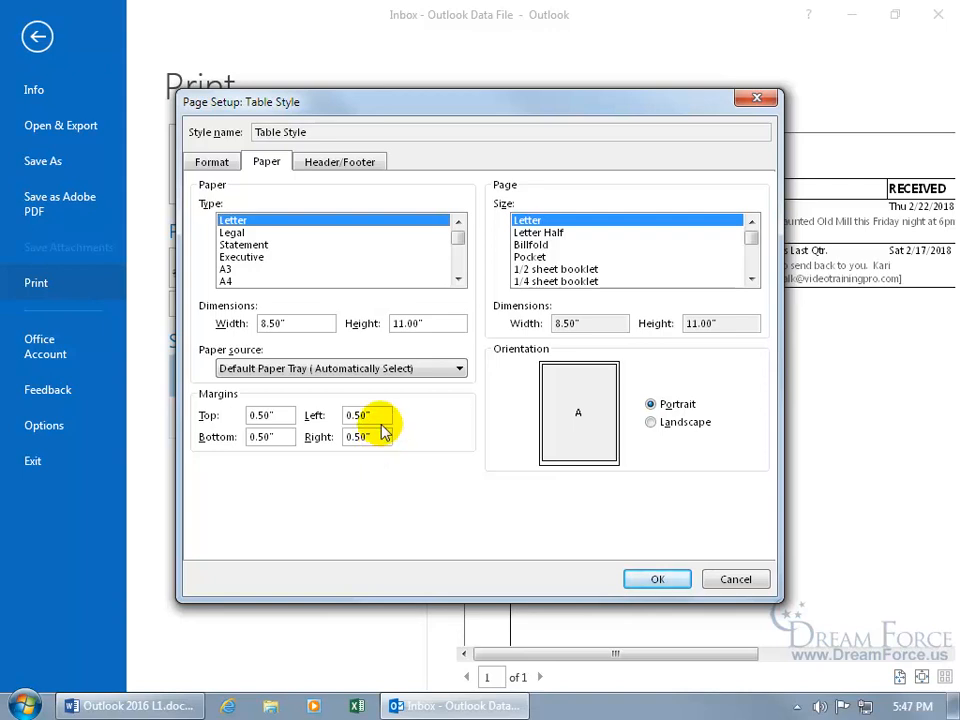
mouse_move(424, 436)
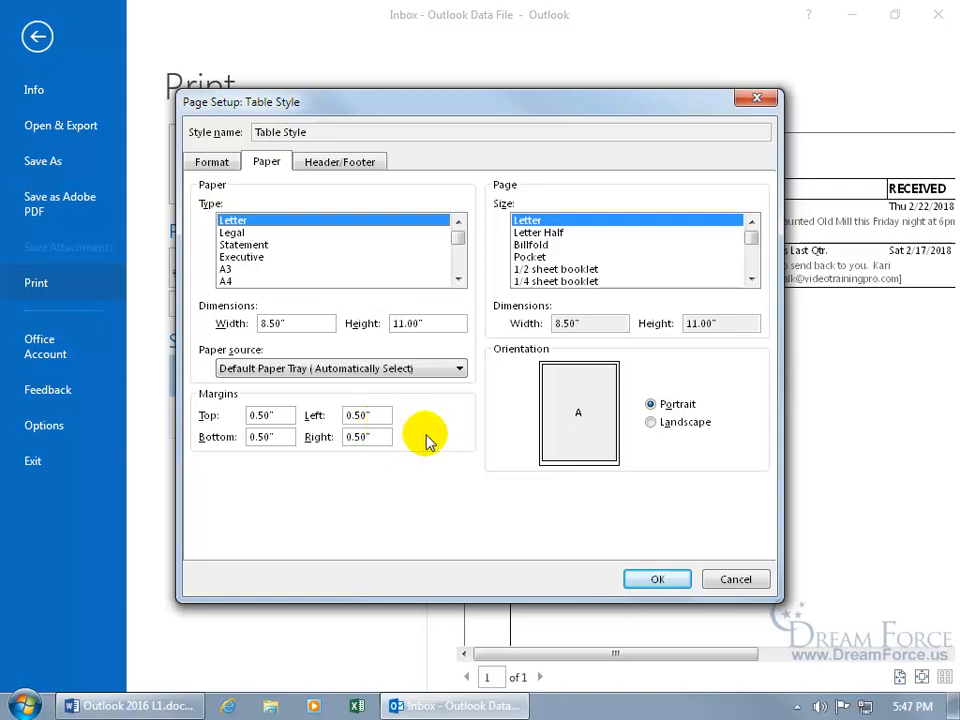
left_click(656, 578)
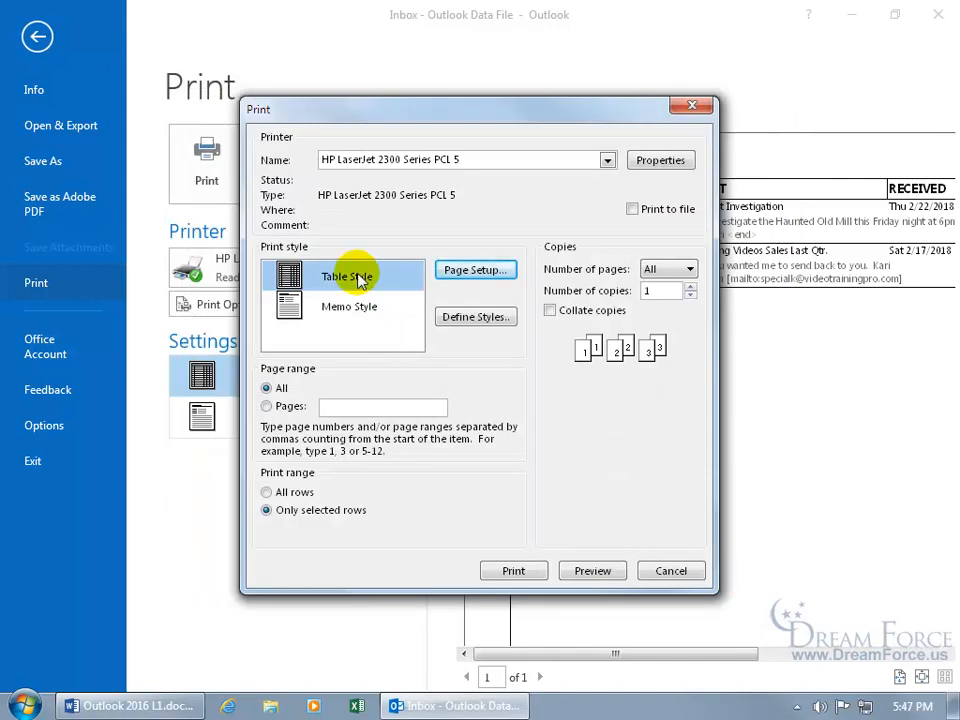
- Preview both selected messages in Memo Style, view page 2, and return to the Inbox
left_click(348, 306)
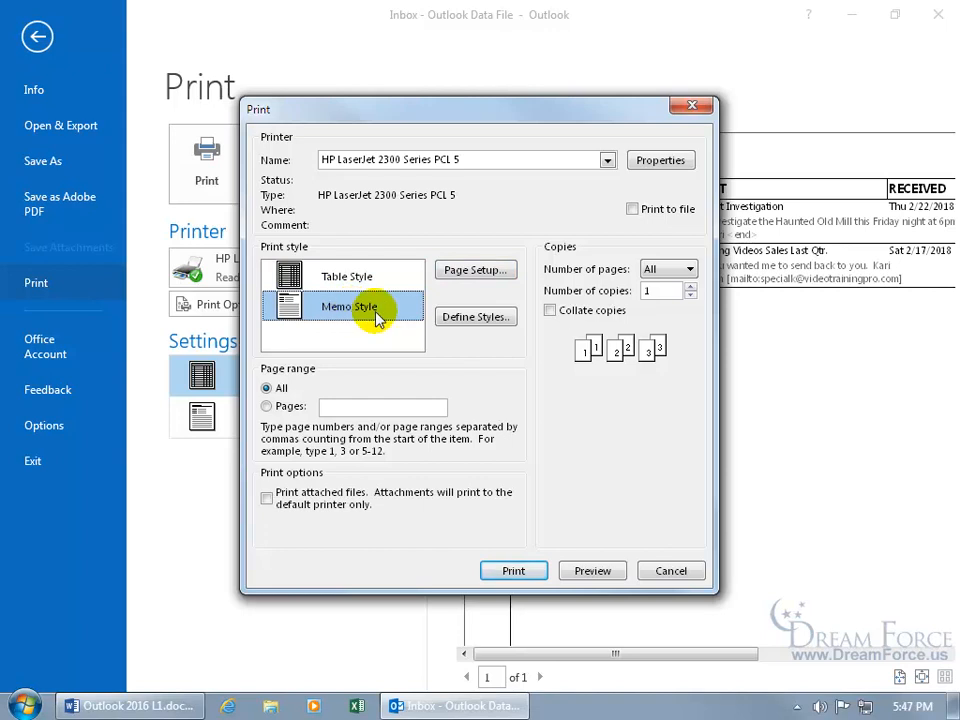
left_click(670, 570)
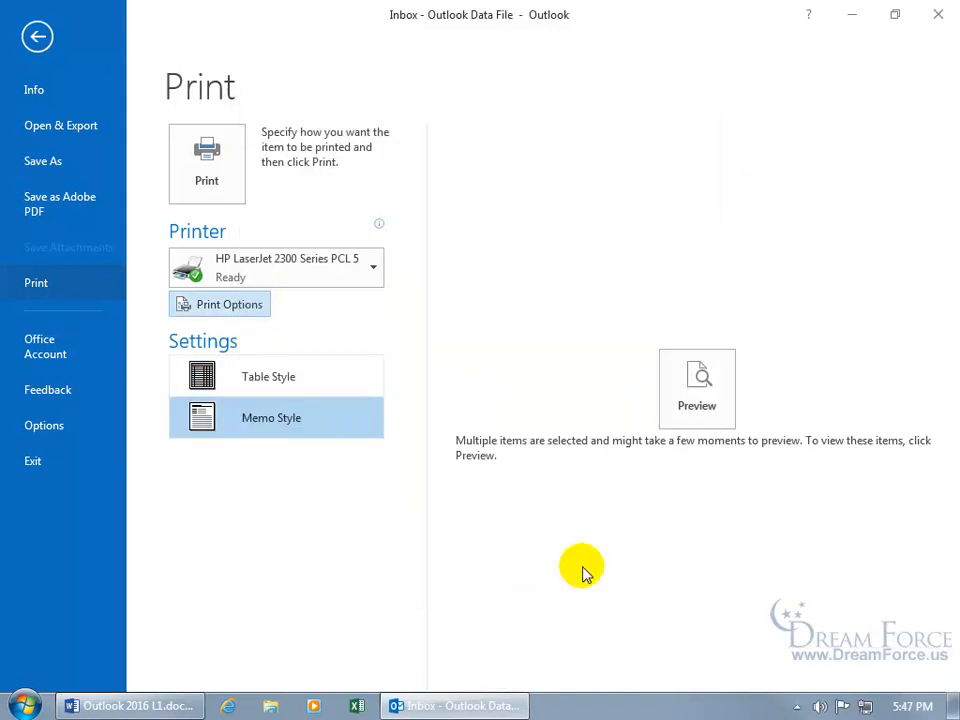
left_click(696, 388)
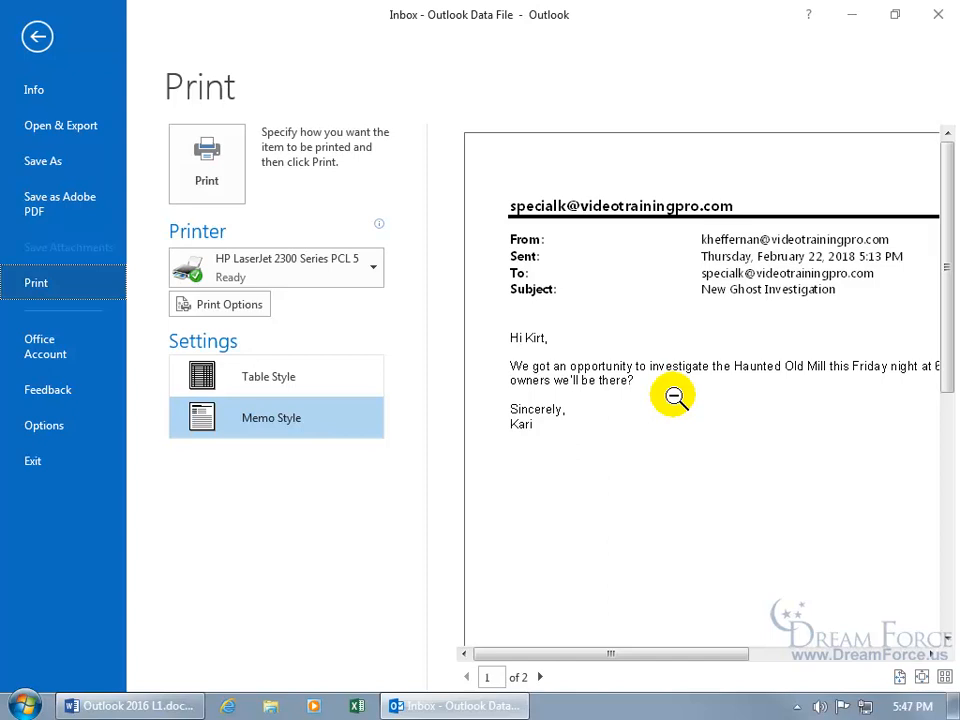
mouse_move(656, 332)
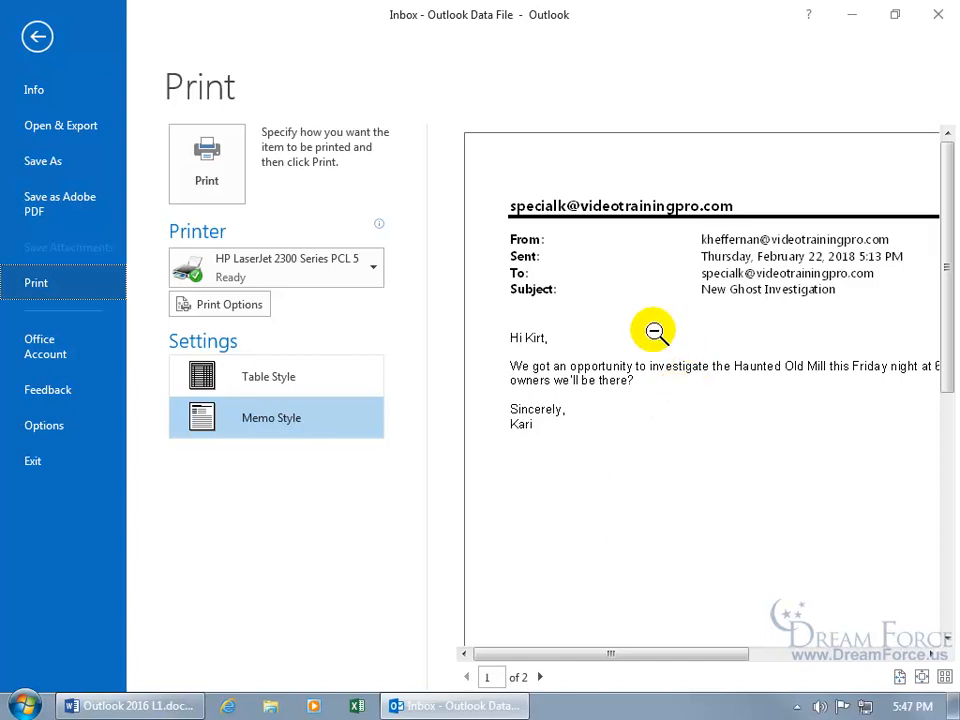
mouse_move(624, 248)
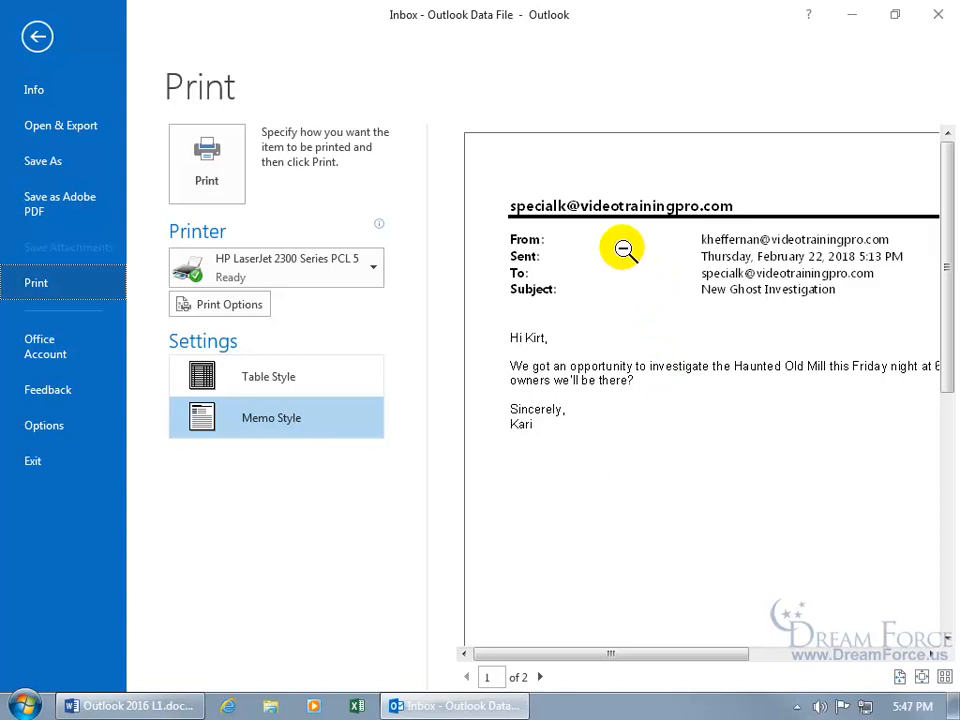
mouse_move(558, 690)
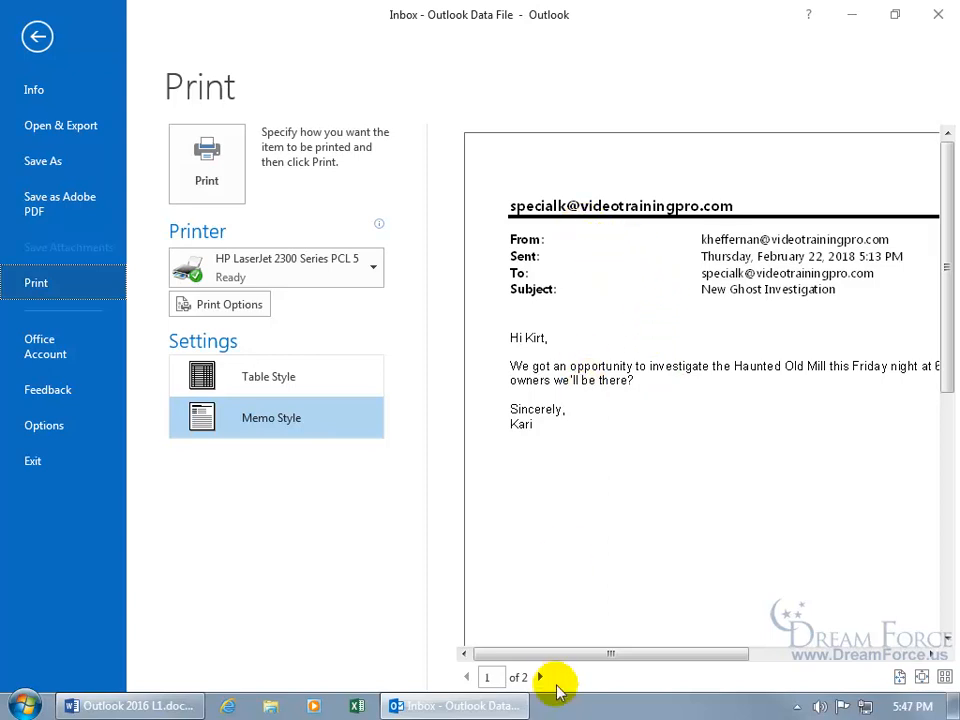
left_click(540, 676)
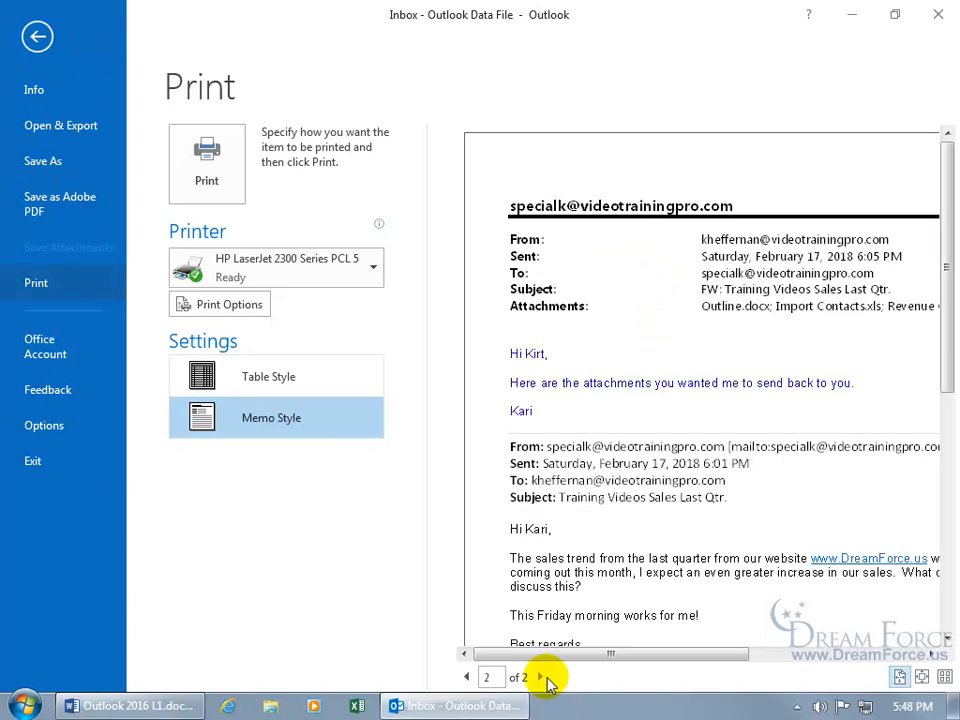
left_click(36, 36)
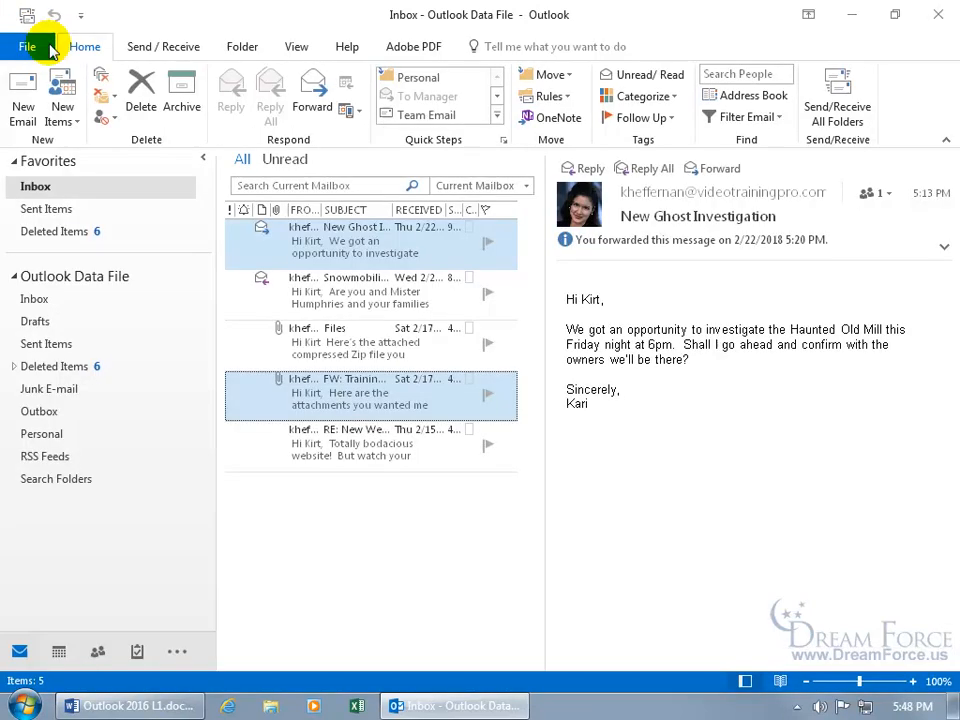
mouse_move(304, 392)
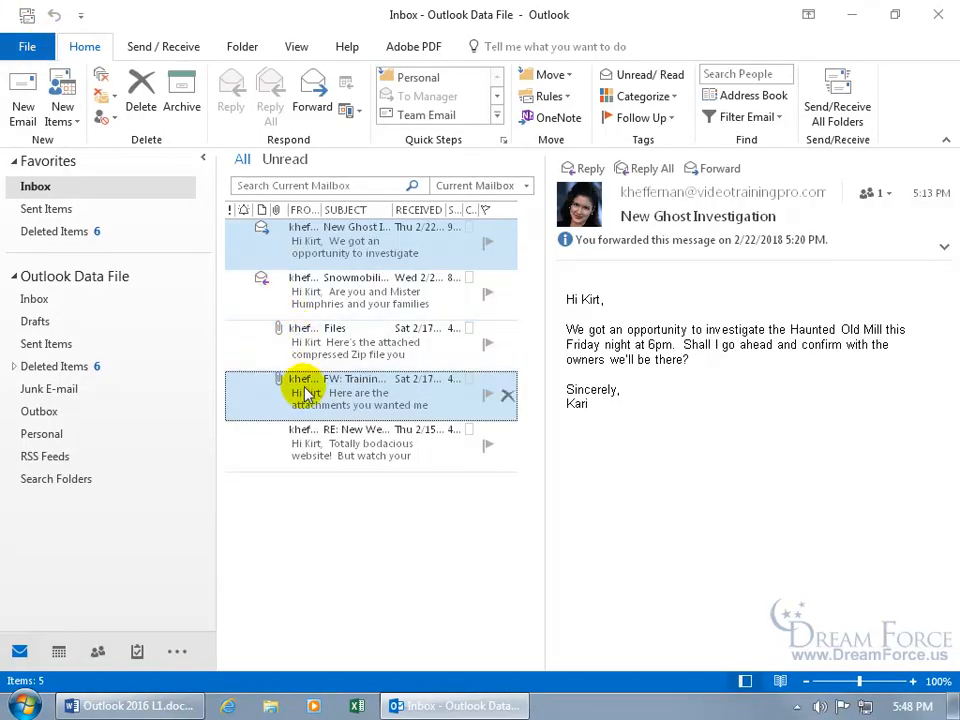